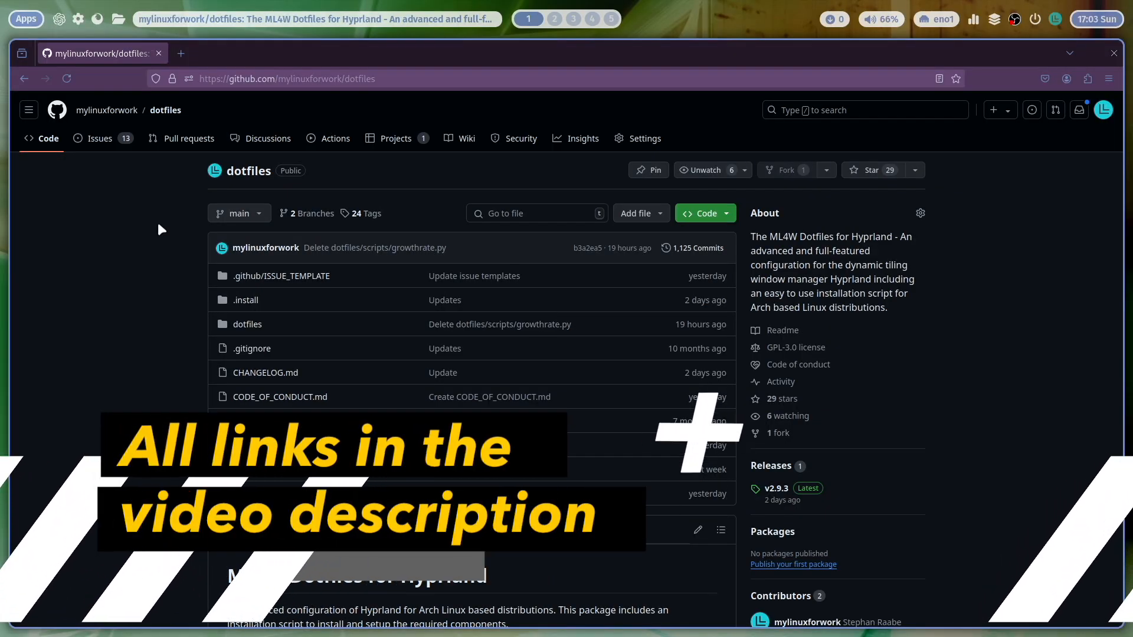
# Launch the Welcome App from the ML4W quick menu, then close all windows
pyautogui.scroll(-3)
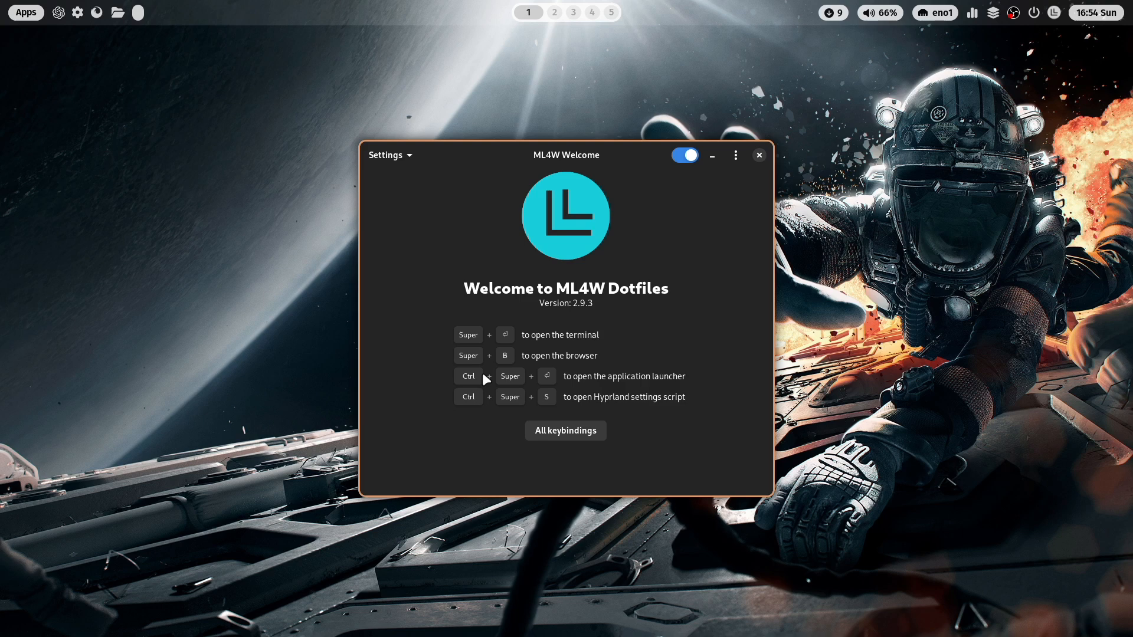
pyautogui.click(759, 155)
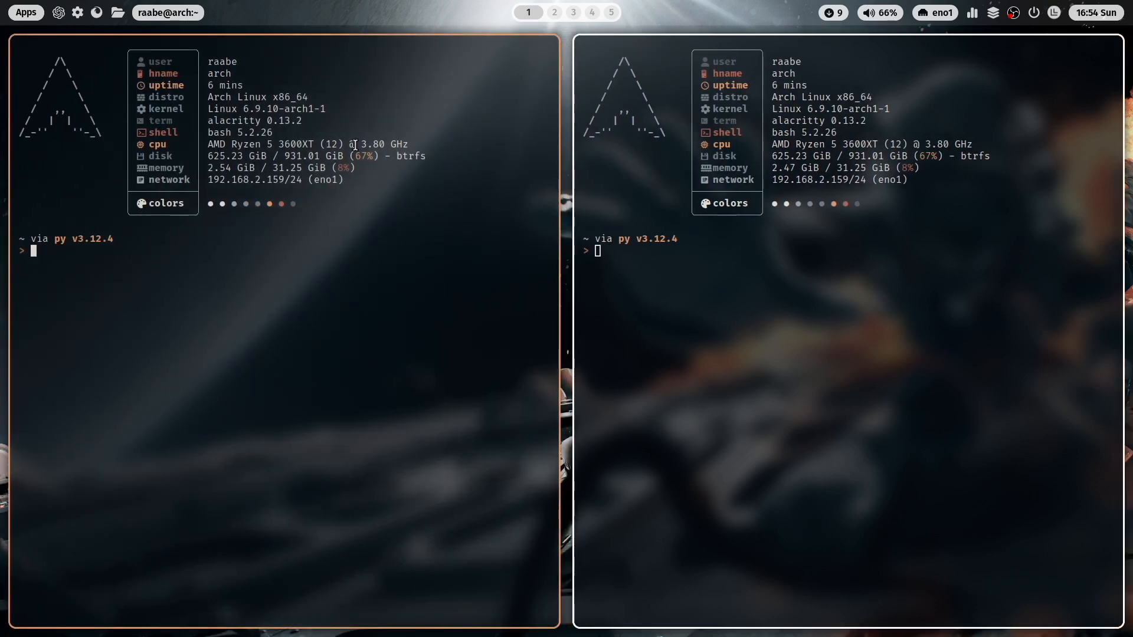
pyautogui.click(1032, 12)
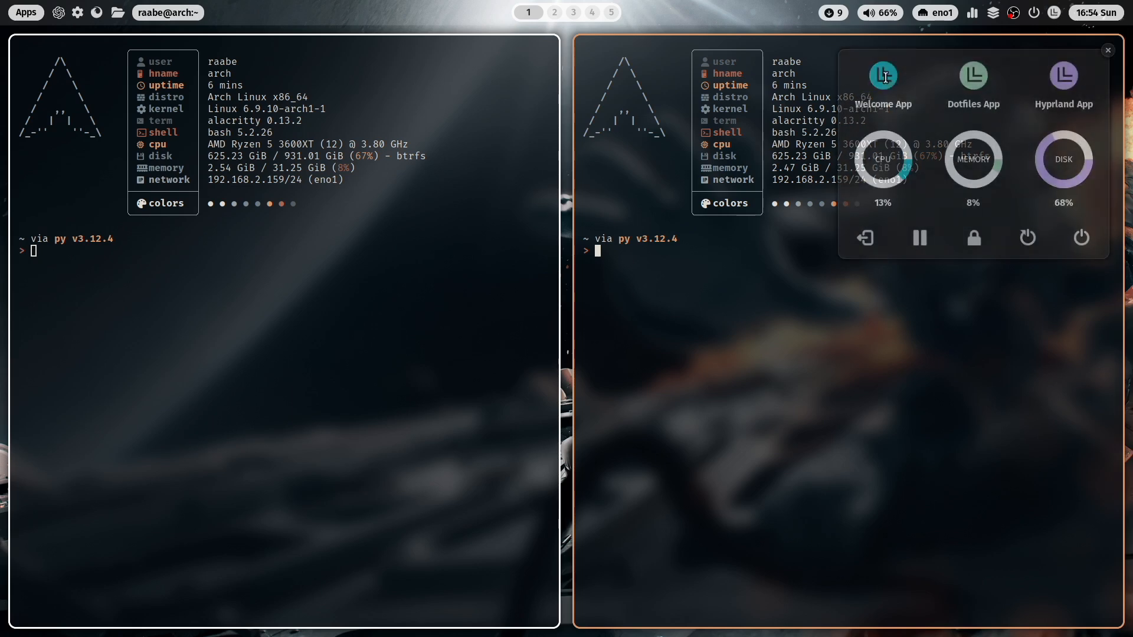
pyautogui.click(882, 76)
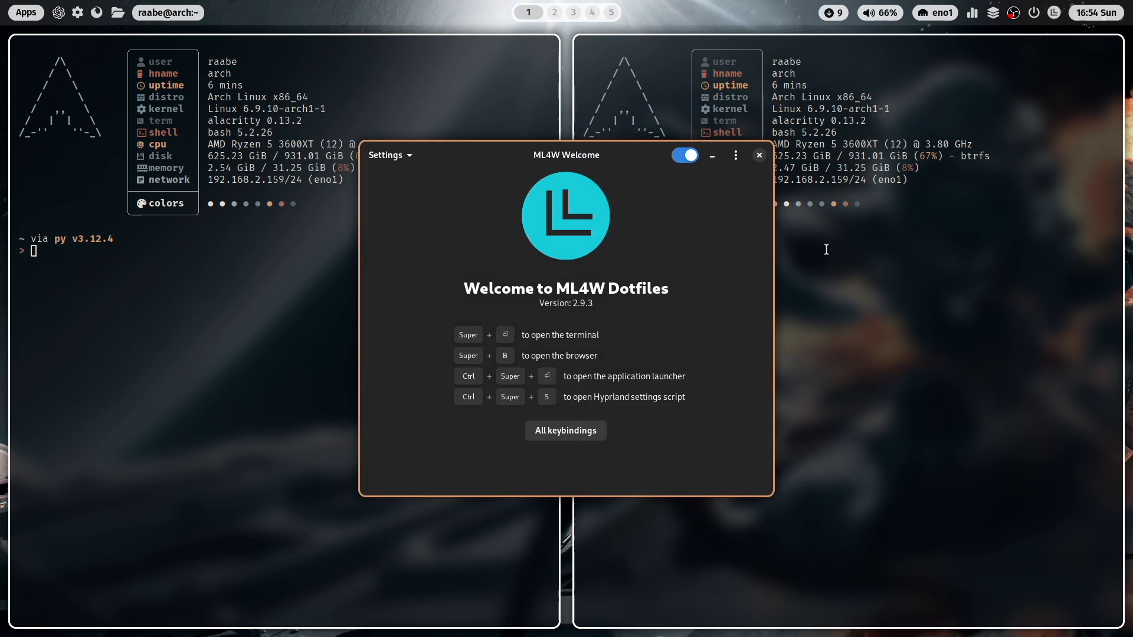
pyautogui.click(759, 155)
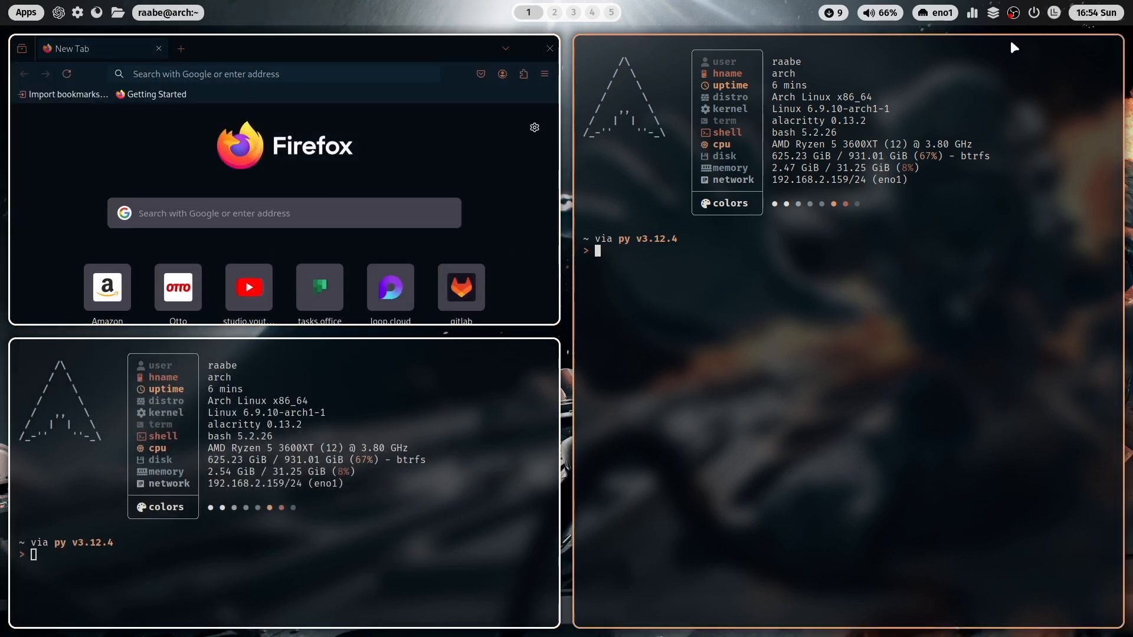
pyautogui.click(23, 13)
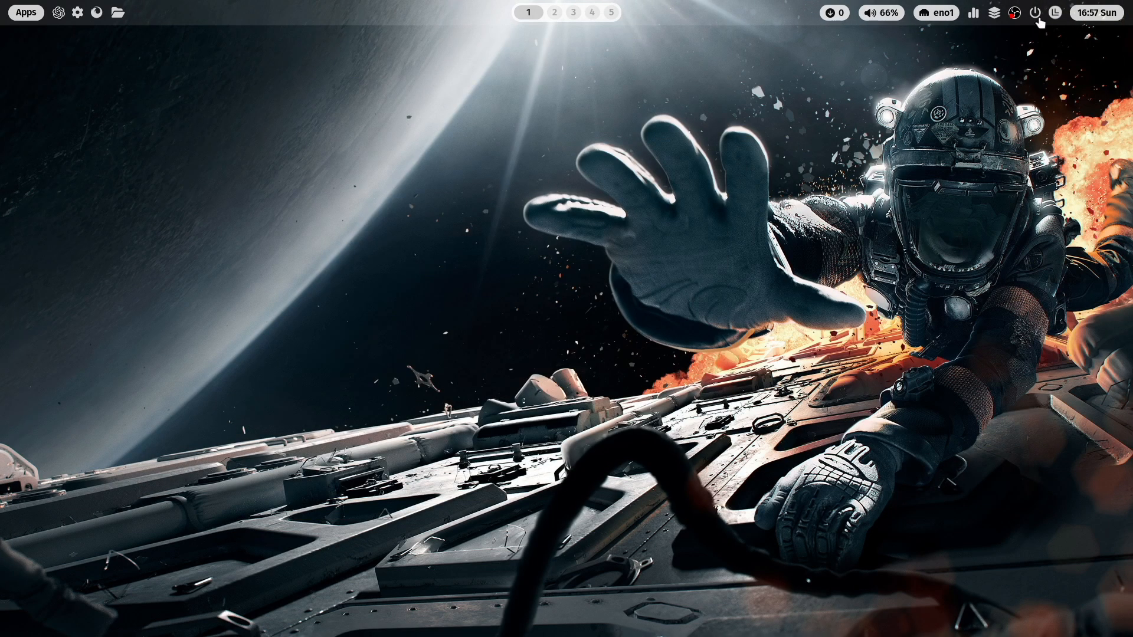
# In Dotfiles App Appearance, switch animations to default.conf, then back to animation-dynamic.conf
pyautogui.click(1040, 13)
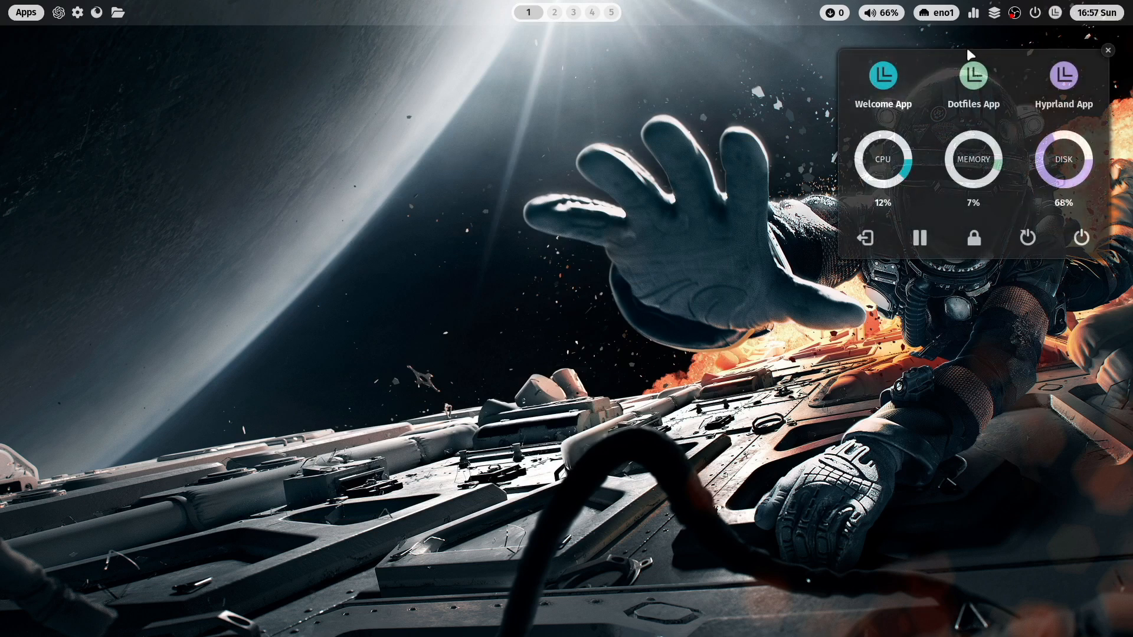
pyautogui.click(1107, 49)
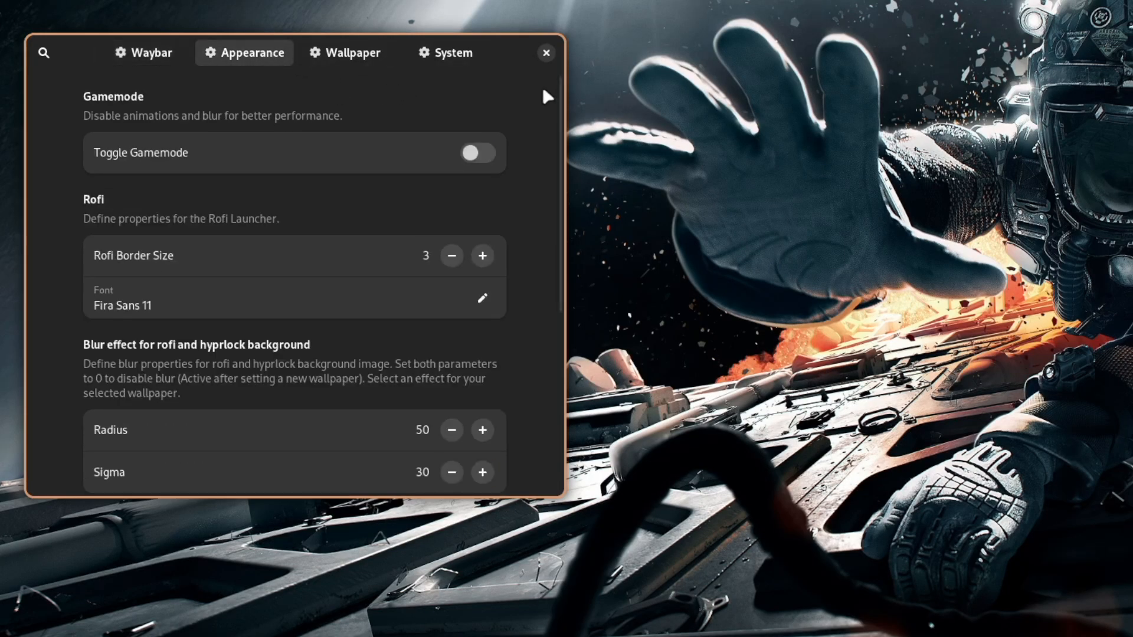
pyautogui.scroll(-3)
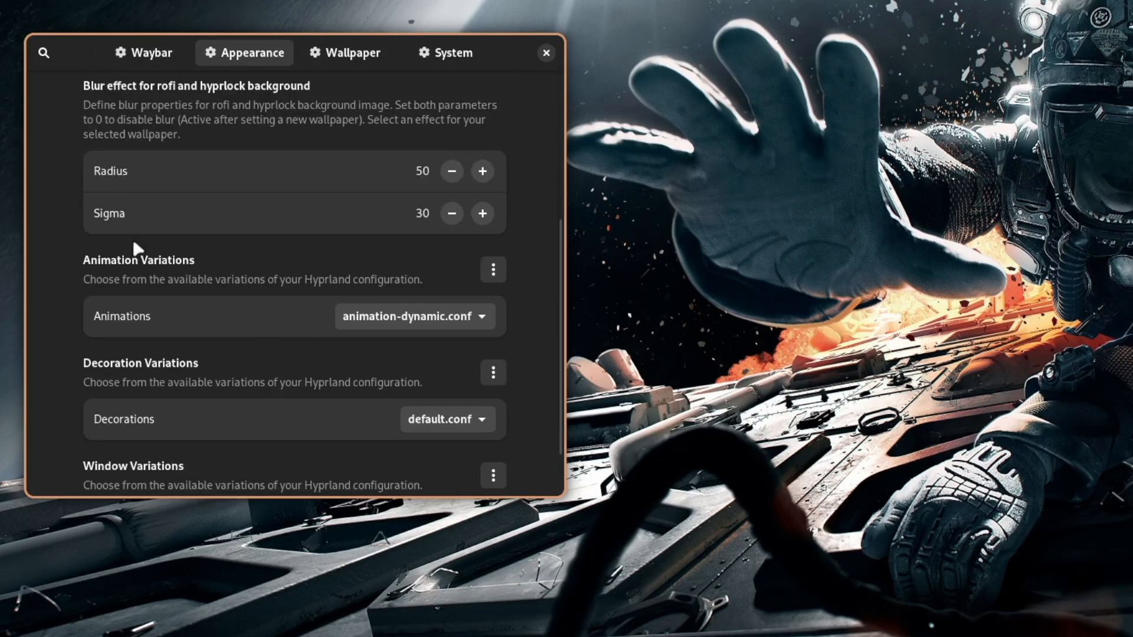
pyautogui.moveTo(388, 341)
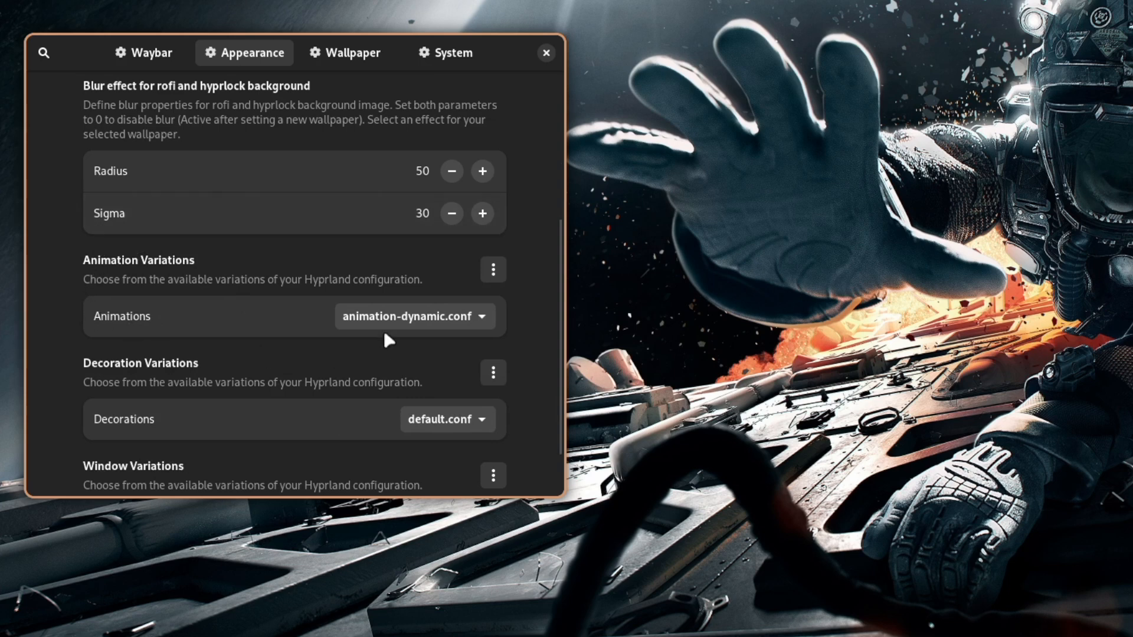
pyautogui.moveTo(461, 324)
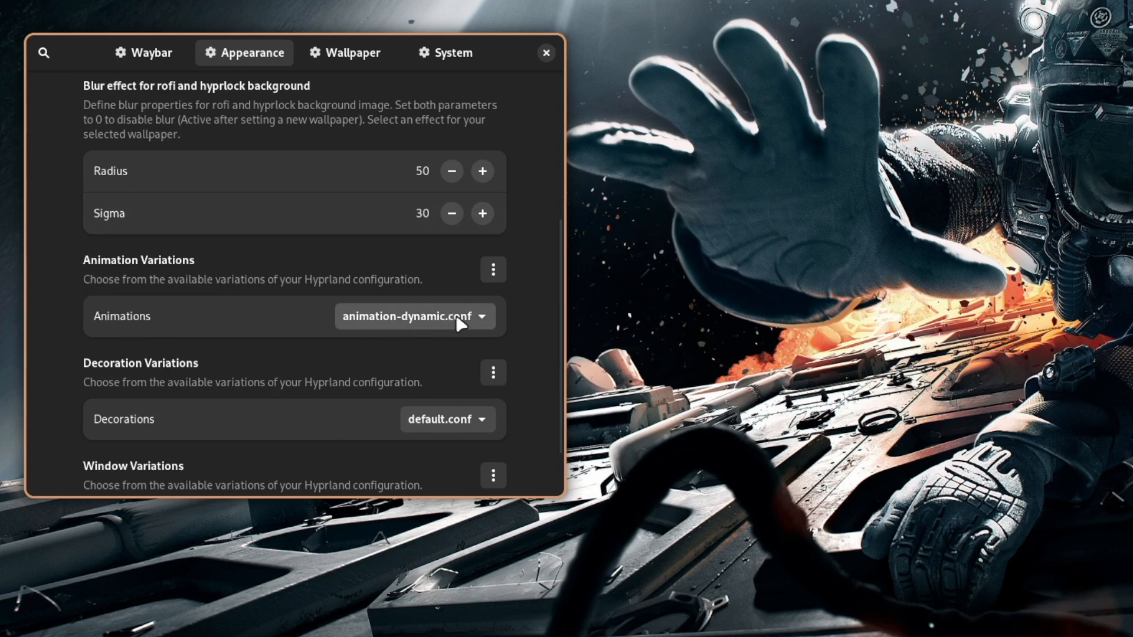
pyautogui.click(415, 316)
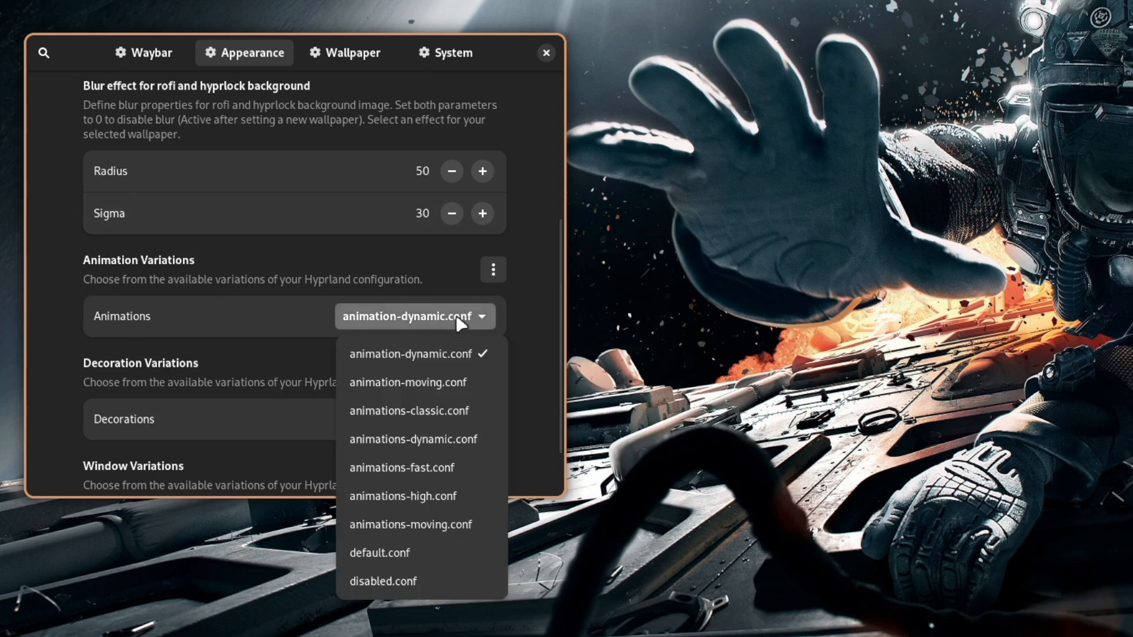
pyautogui.click(379, 553)
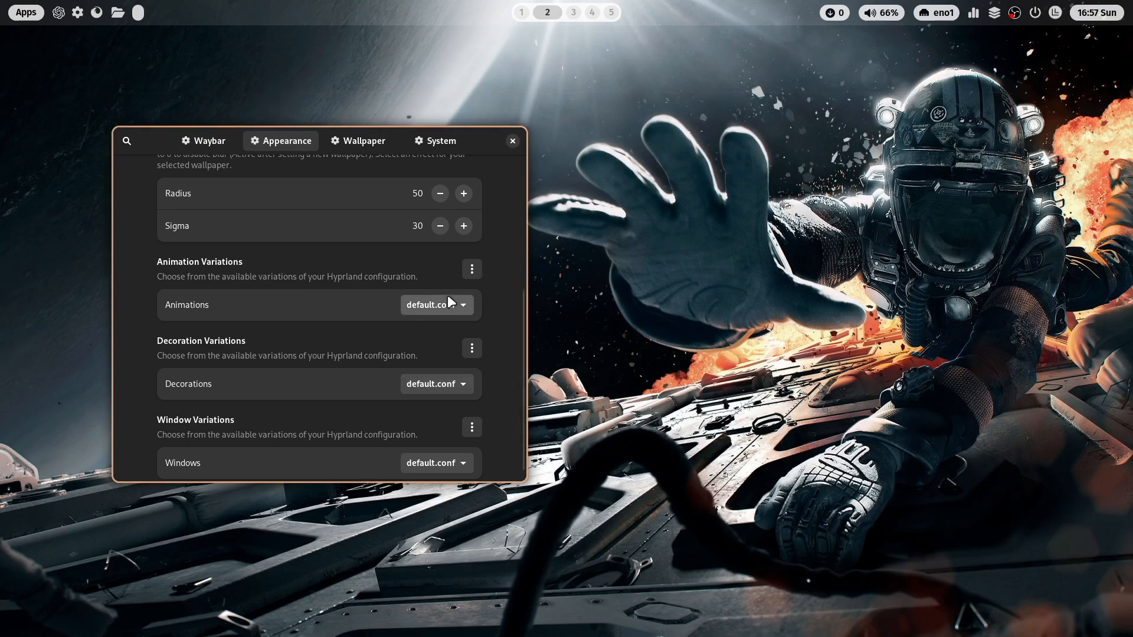
pyautogui.click(436, 305)
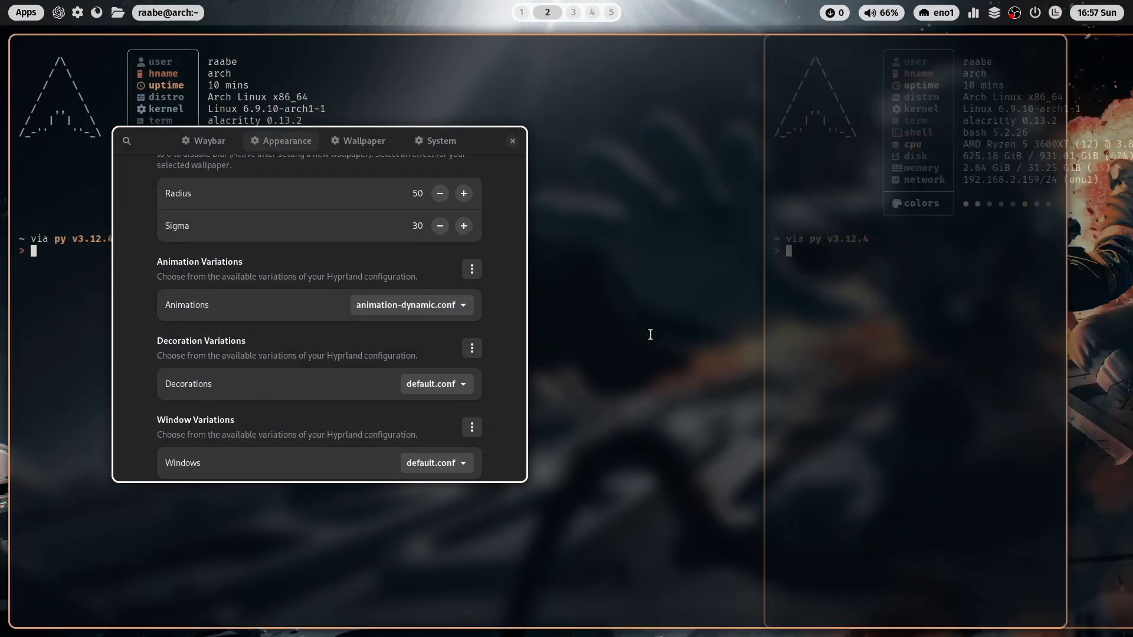
pyautogui.click(528, 12)
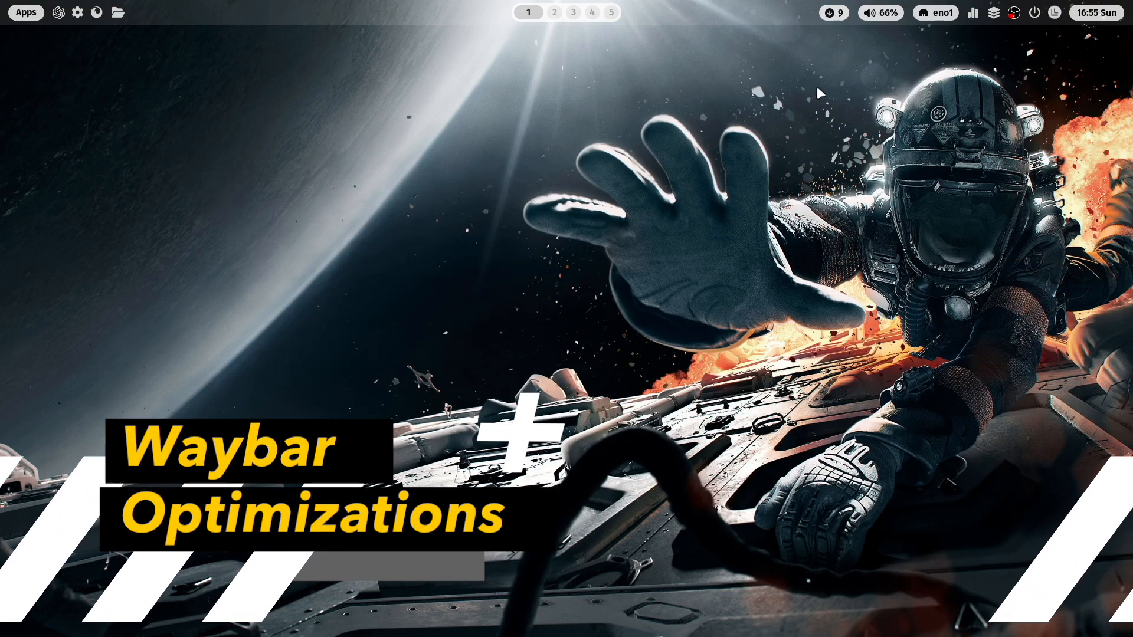
pyautogui.moveTo(931, 81)
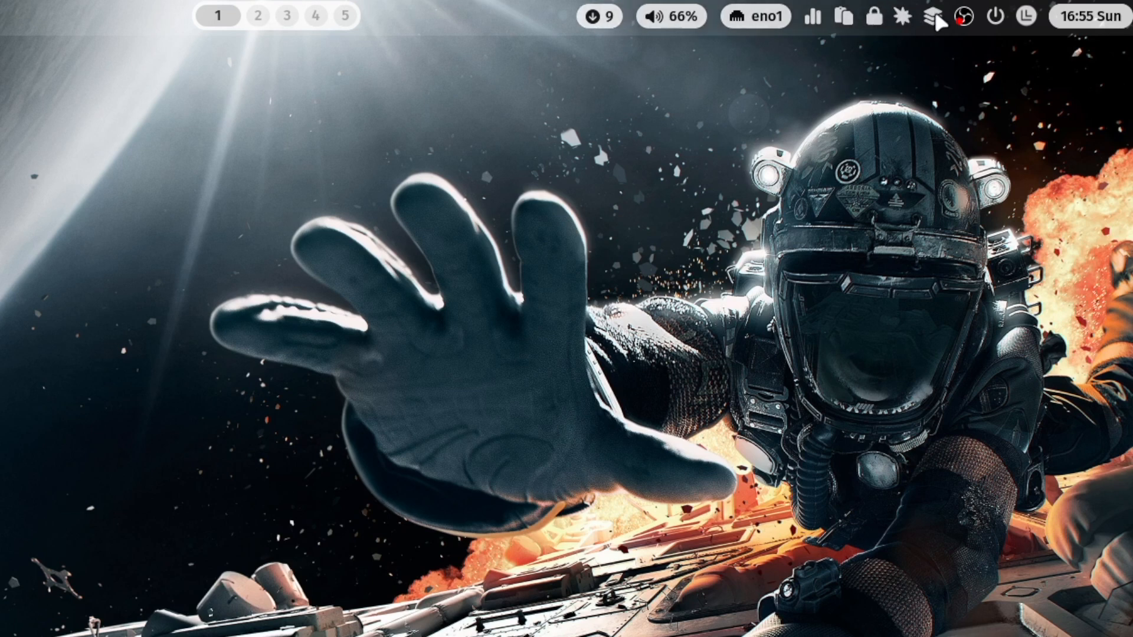
pyautogui.moveTo(846, 16)
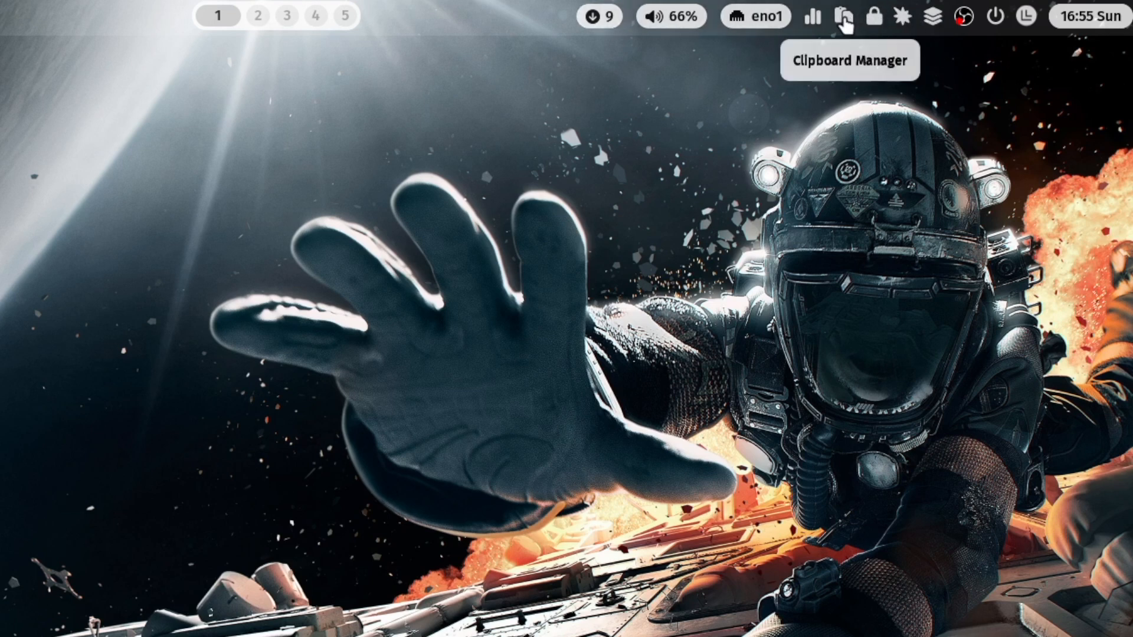
pyautogui.moveTo(875, 15)
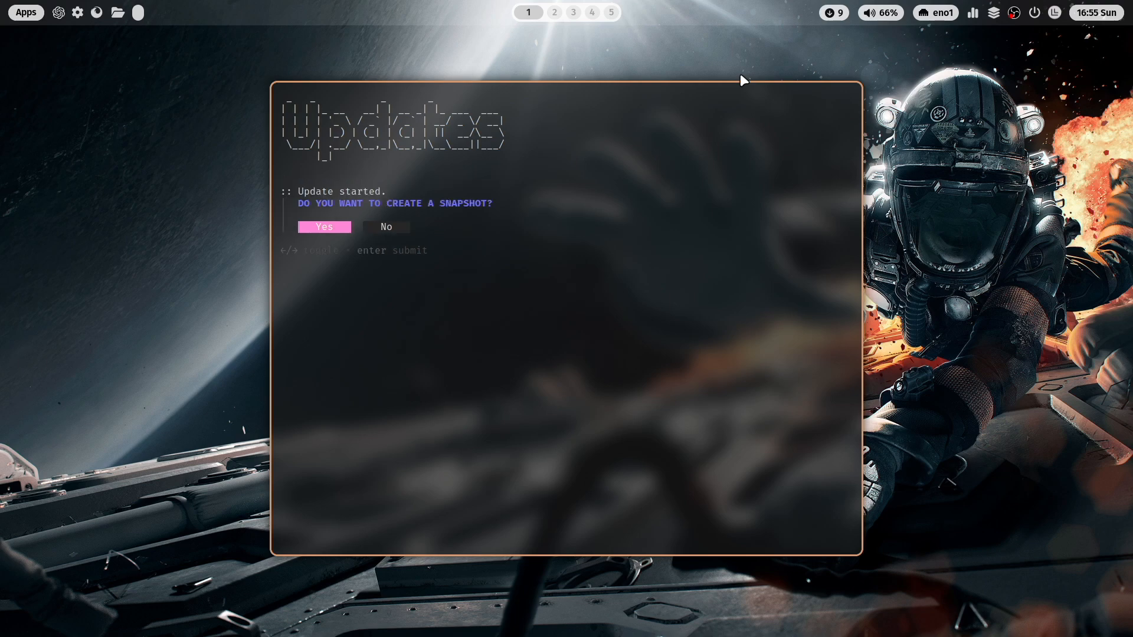
# Answer the update's create-snapshot question using the Right arrow key
pyautogui.press('Right')
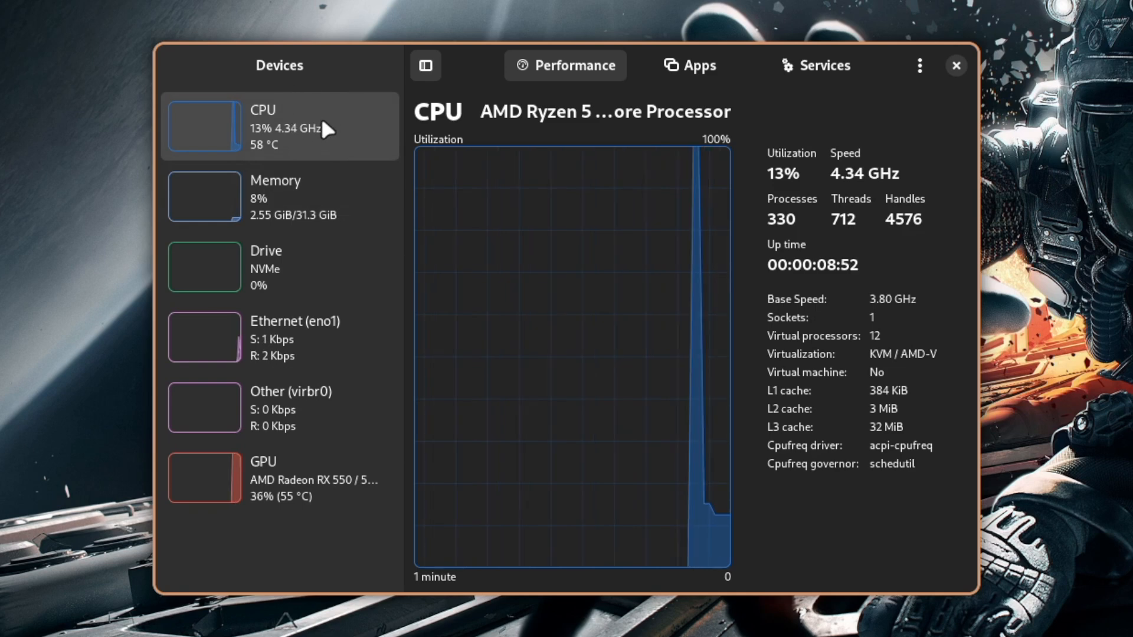
# View Memory and Drive details, then the running apps and the 38 services
pyautogui.click(278, 198)
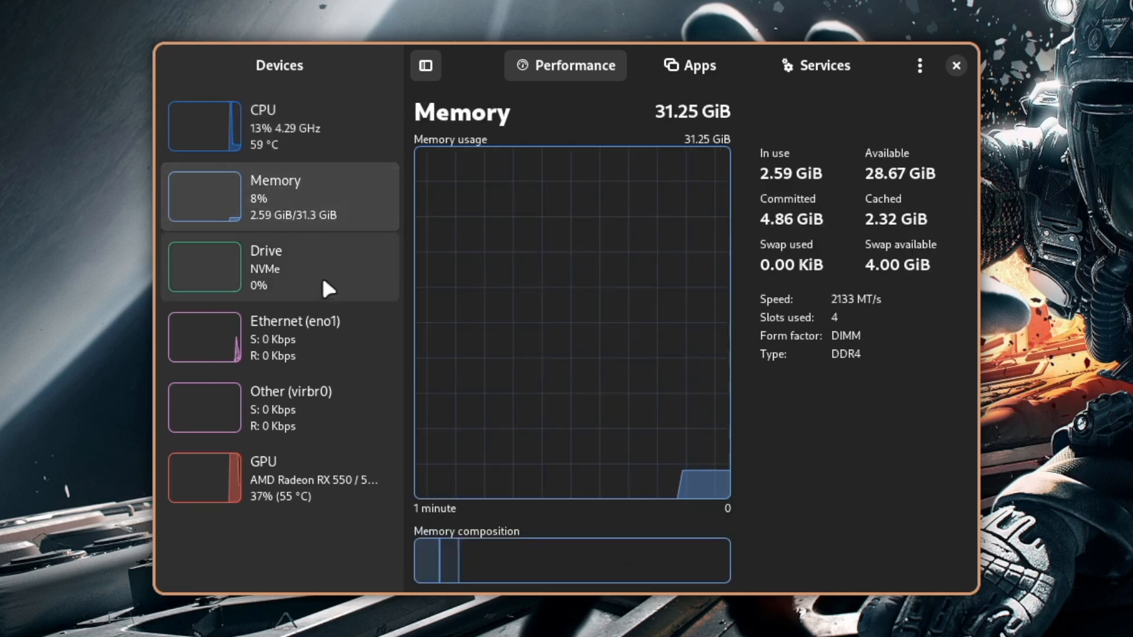
pyautogui.click(279, 267)
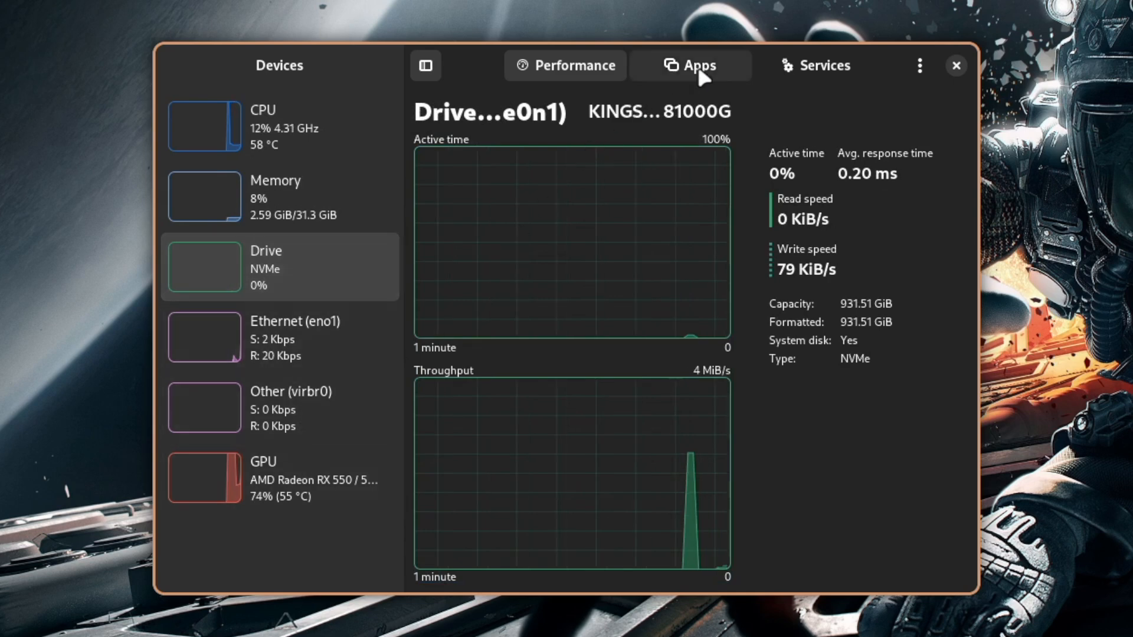
pyautogui.click(690, 65)
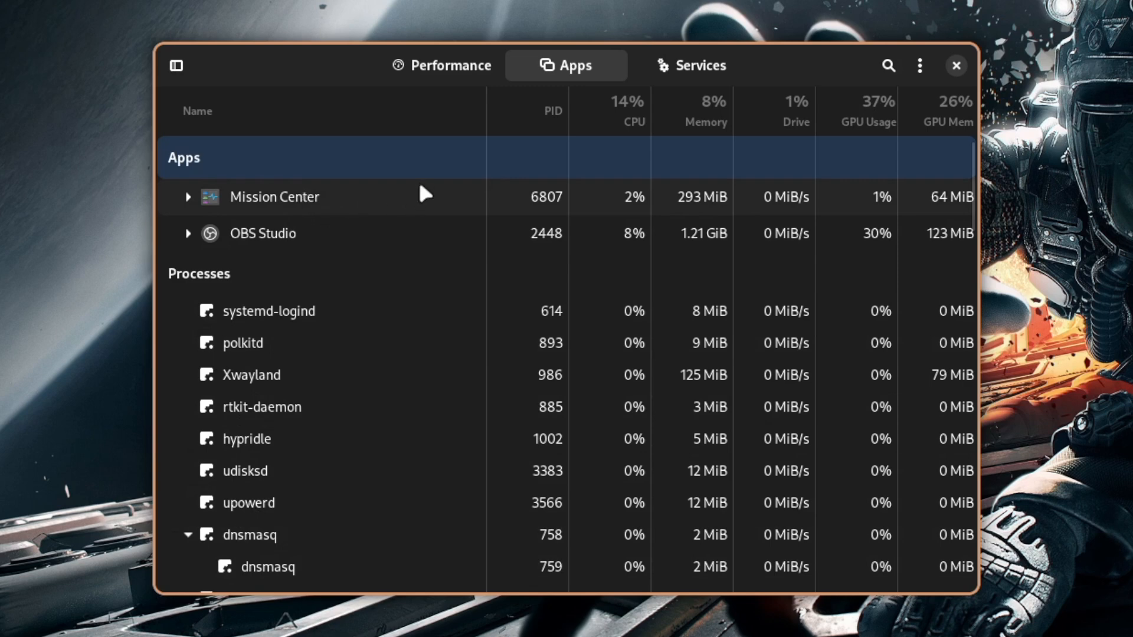
pyautogui.click(690, 65)
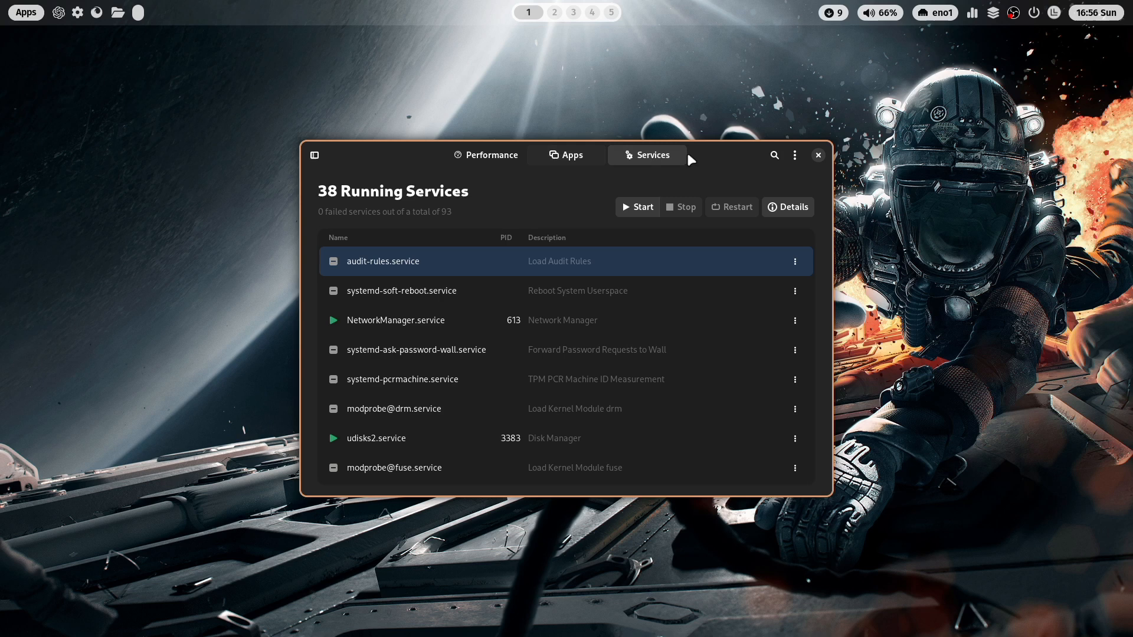
pyautogui.moveTo(472, 181)
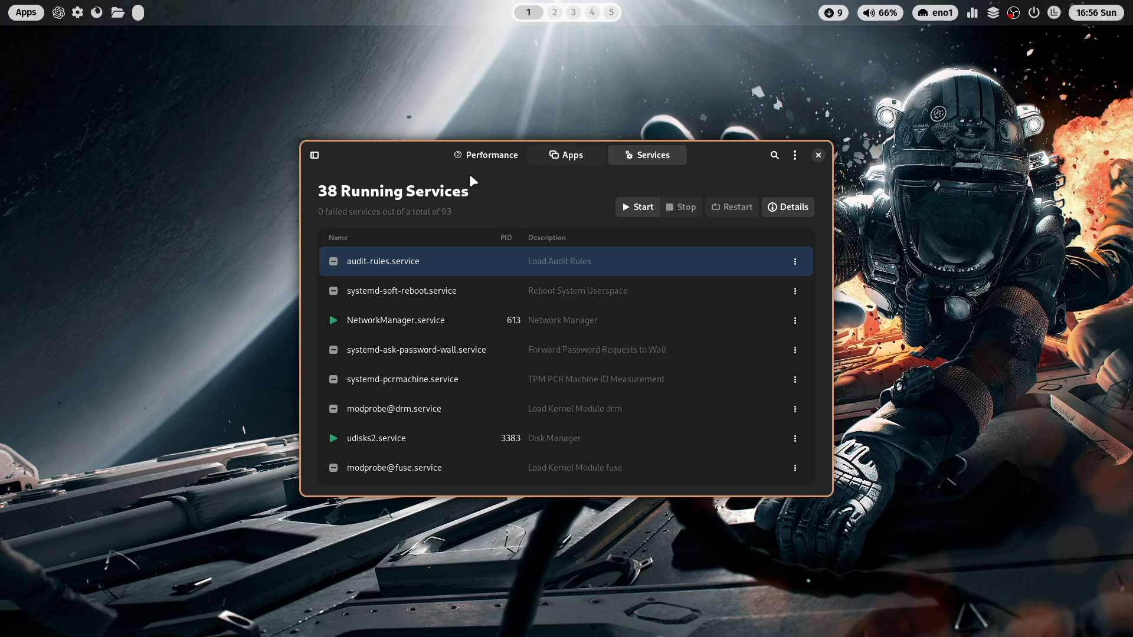
pyautogui.moveTo(696, 258)
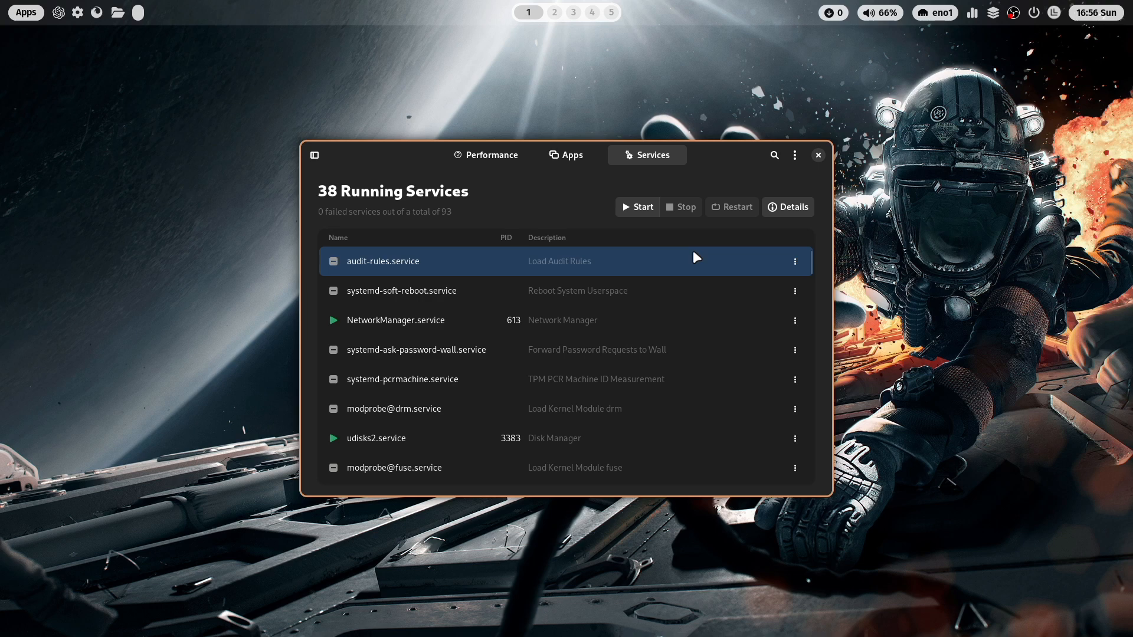
pyautogui.moveTo(719, 180)
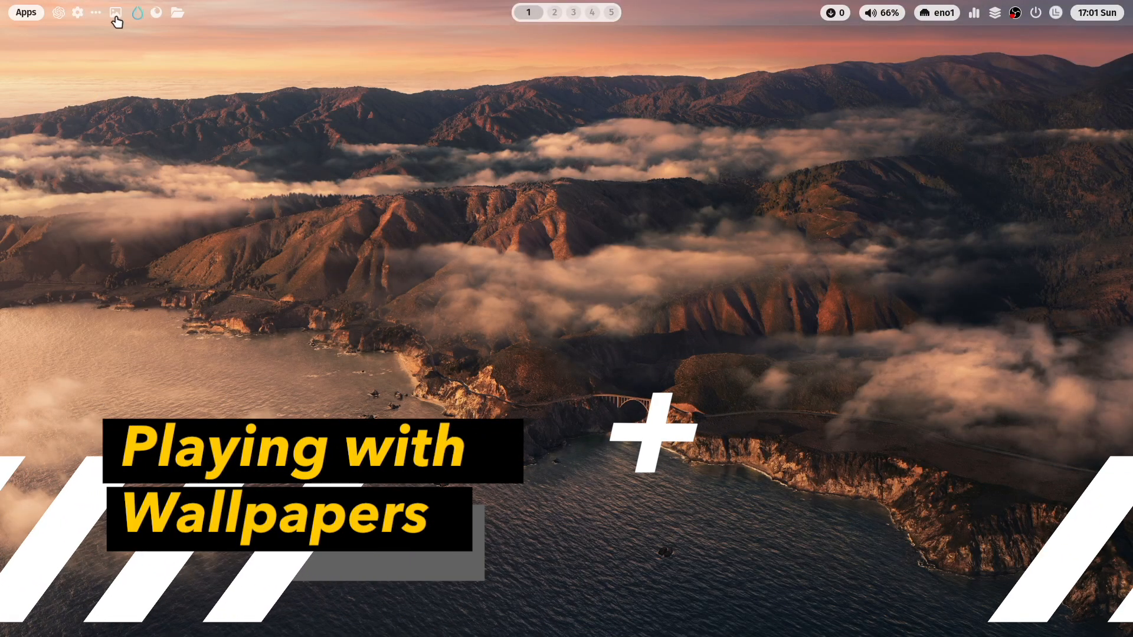
# Open Waypaper from the bar, set the snowy mountain lake wallpaper, and exit
pyautogui.click(115, 13)
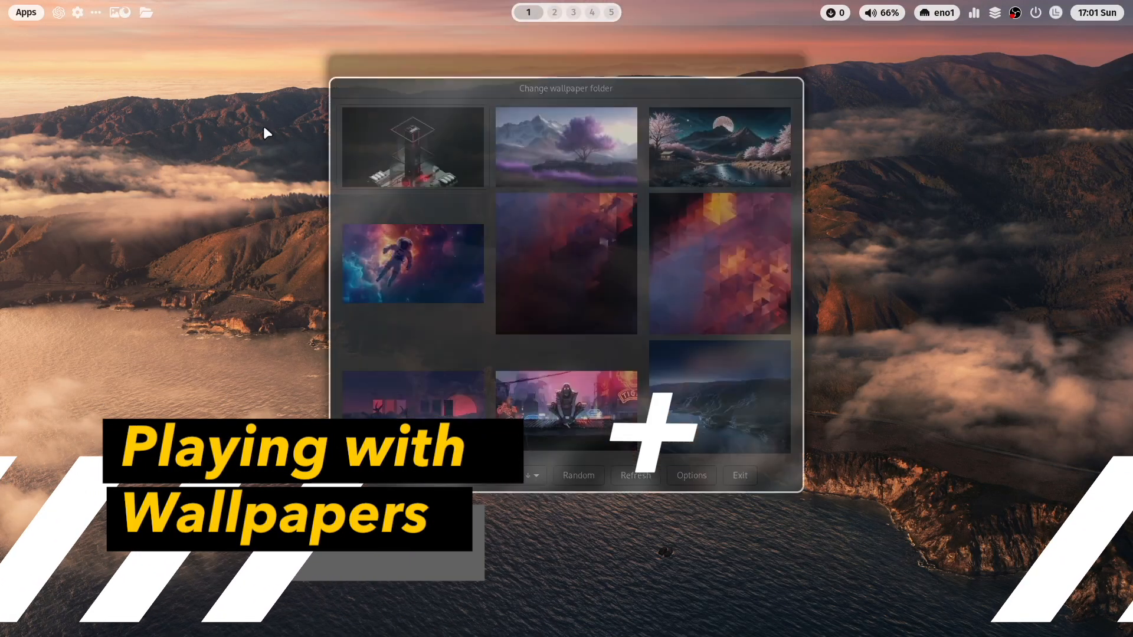
pyautogui.scroll(-3)
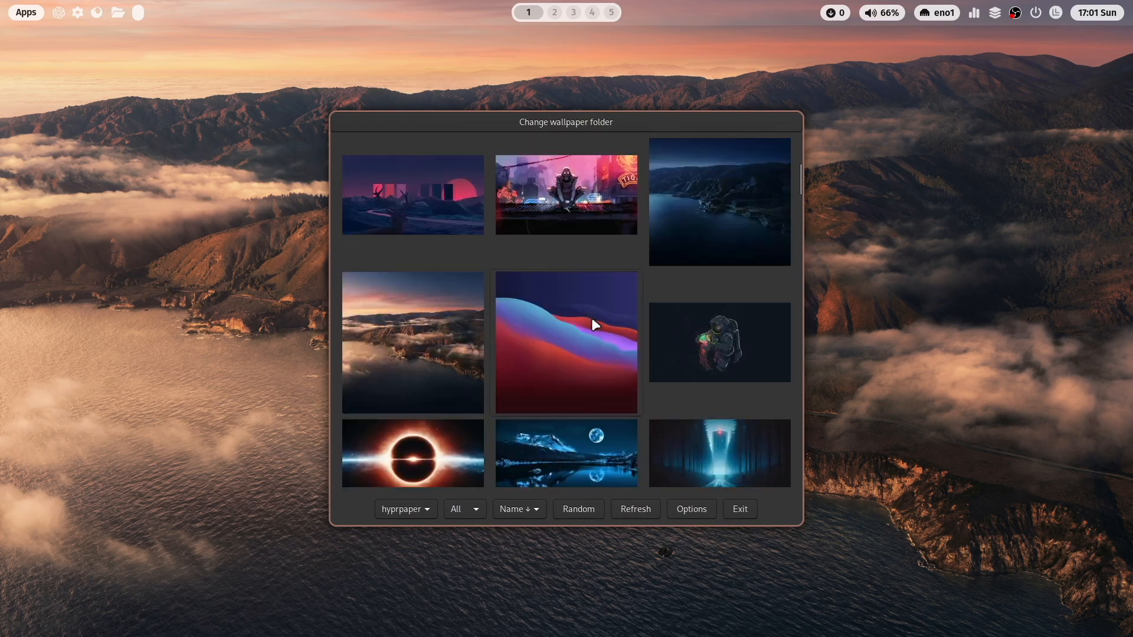
pyautogui.scroll(-3)
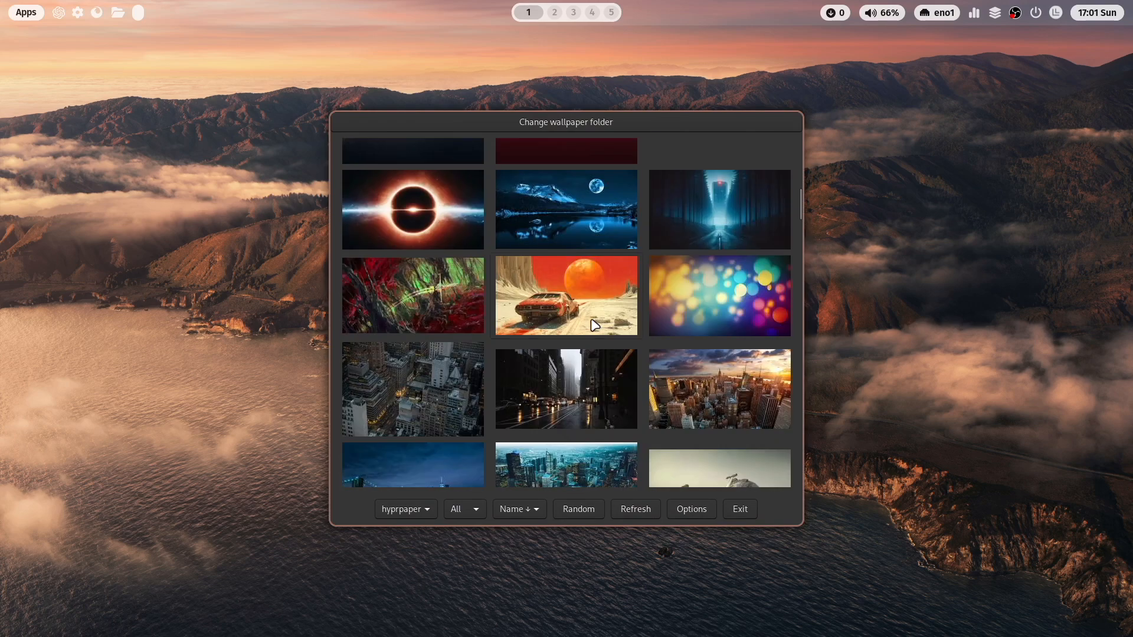
pyautogui.scroll(-3)
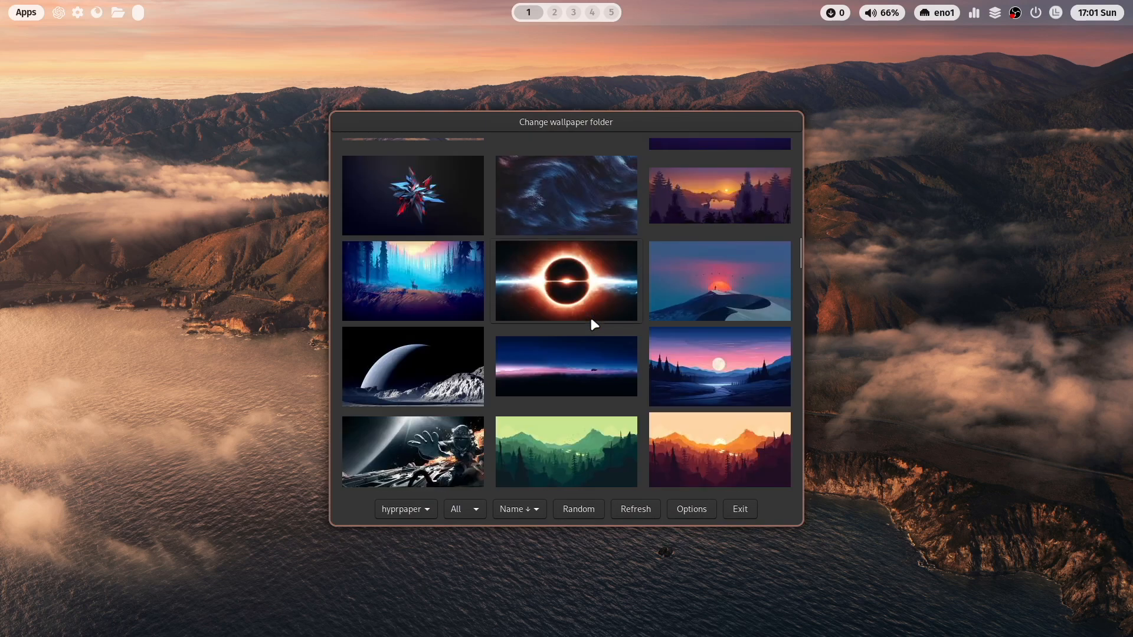
pyautogui.scroll(-3)
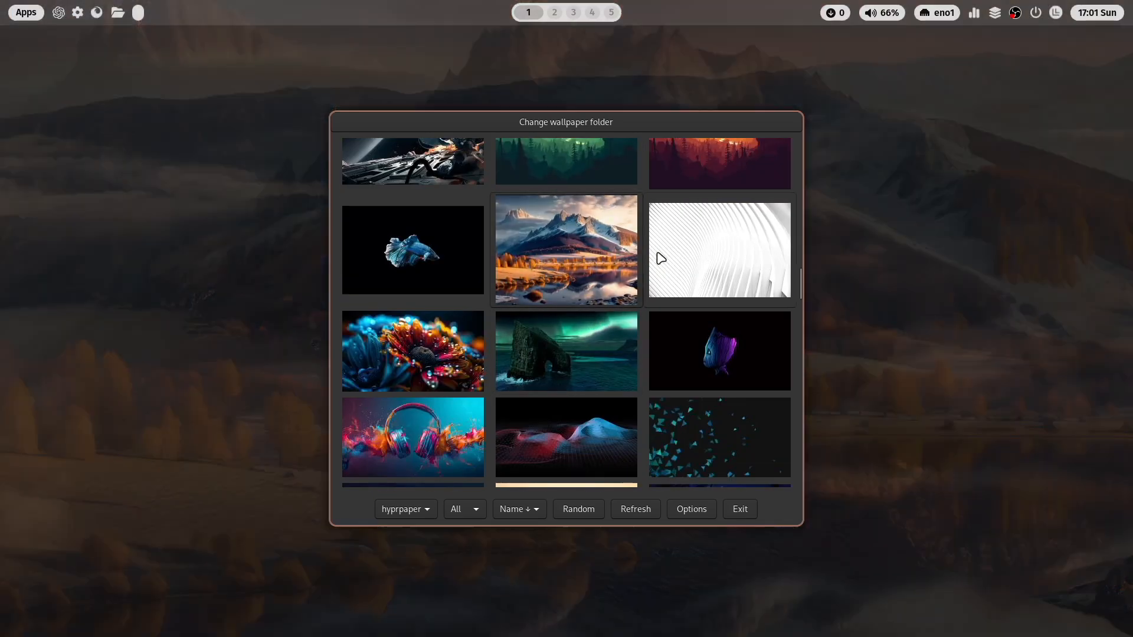
pyautogui.click(566, 249)
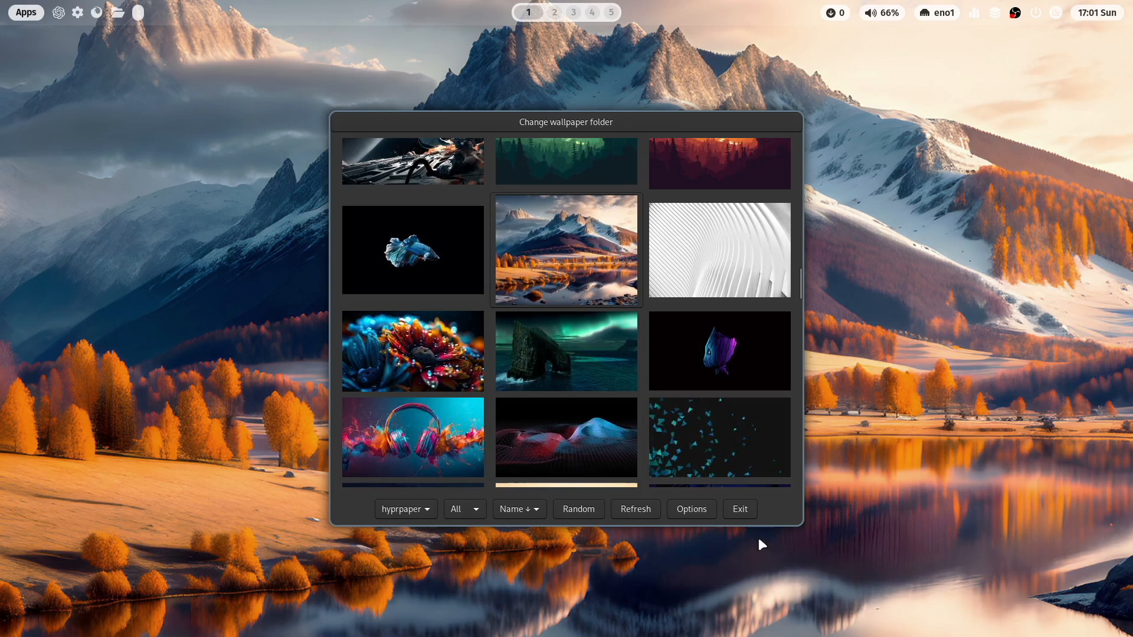
pyautogui.click(740, 509)
pyautogui.write('b')
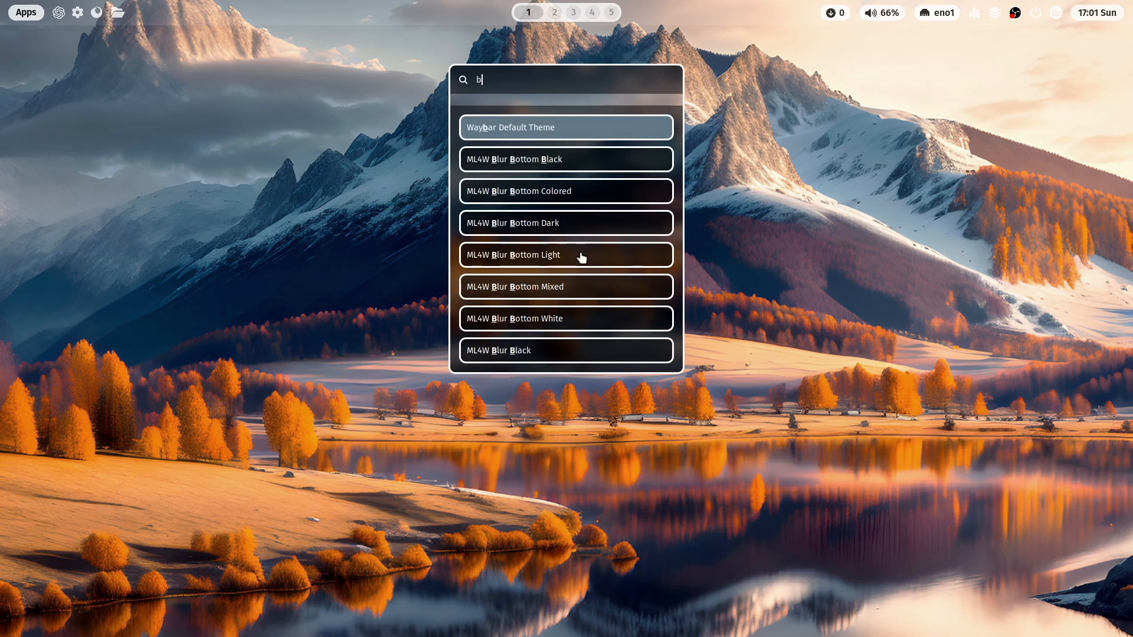
# Apply a black Waybar theme, then blur1-brightness80 and negate-brightness80 wallpaper effects
pyautogui.write('lac')
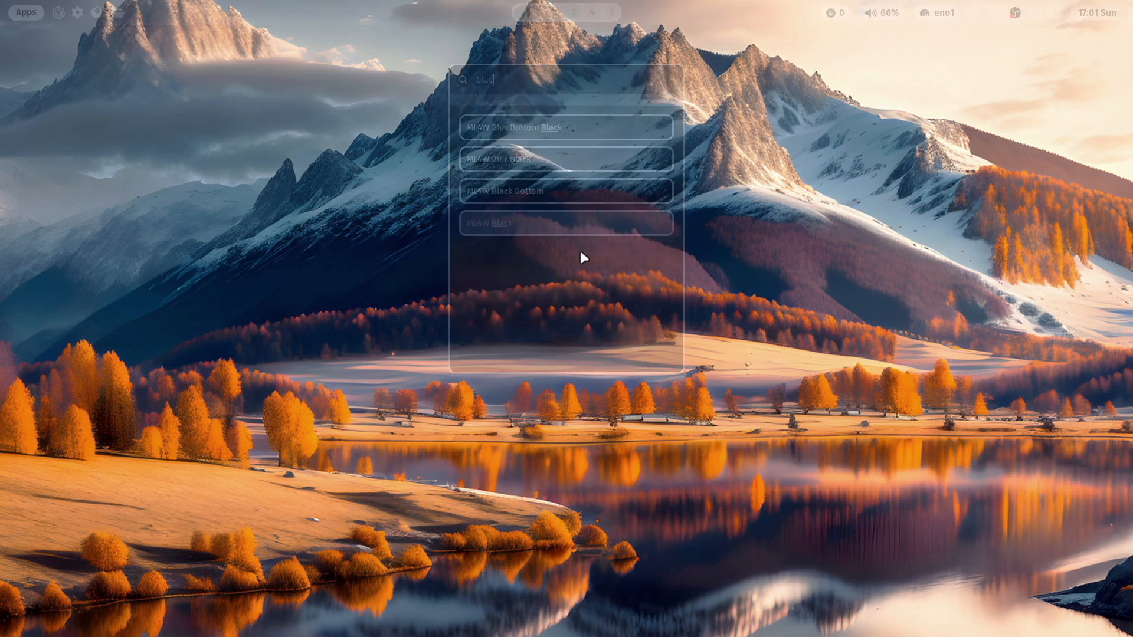
pyautogui.click(566, 223)
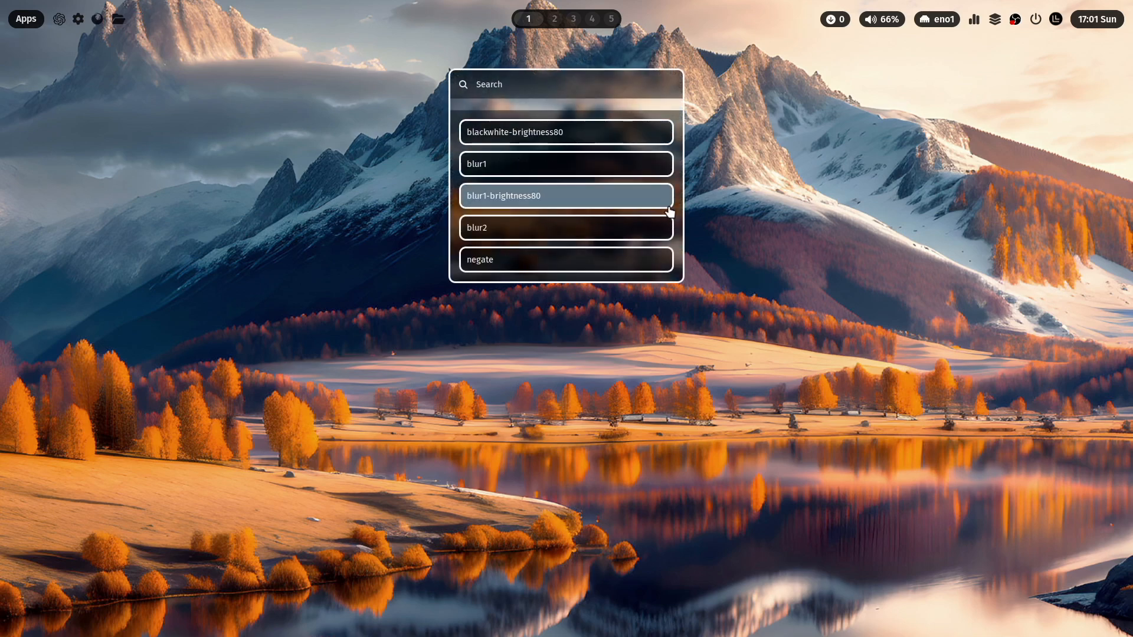
pyautogui.click(566, 196)
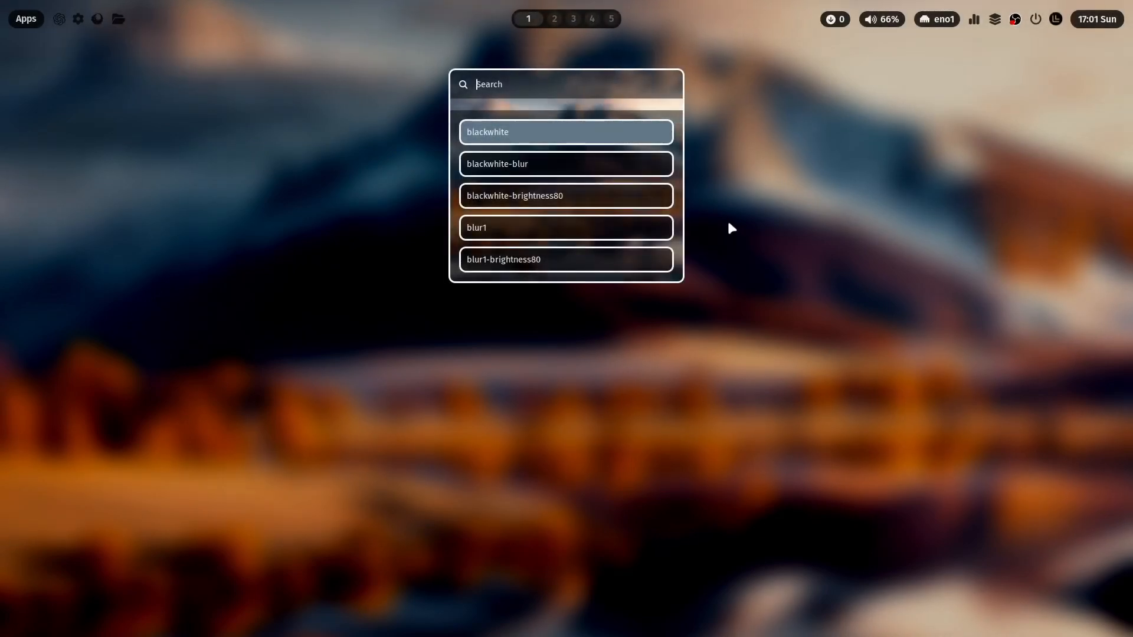
pyautogui.click(566, 227)
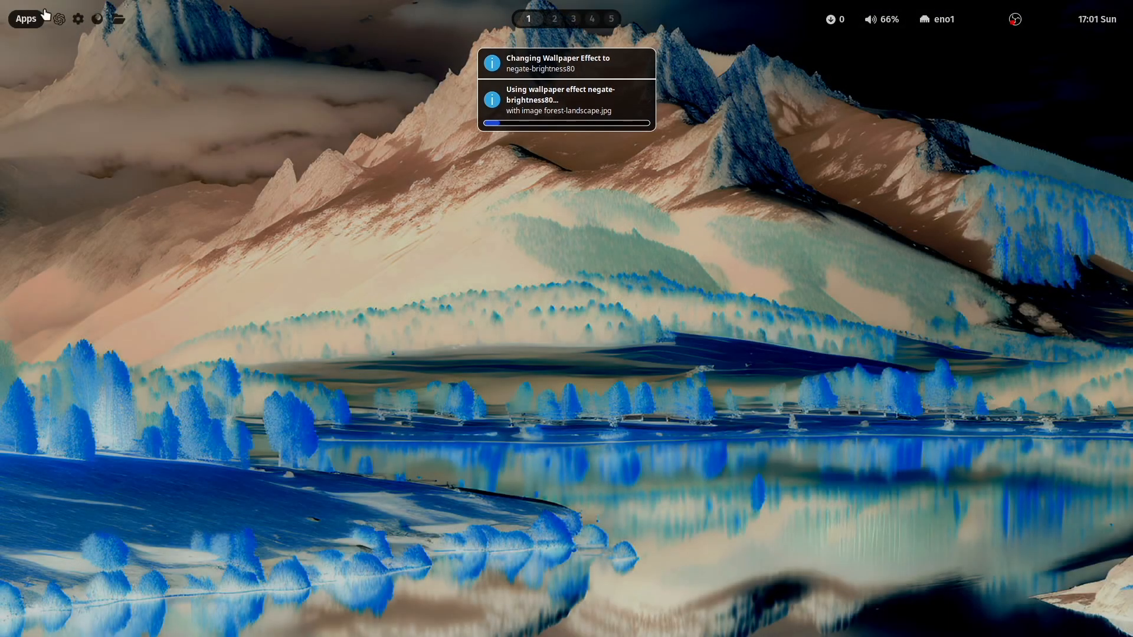
# Search 'li' in the Waybar themes list and switch to ML4W Light
pyautogui.click(96, 19)
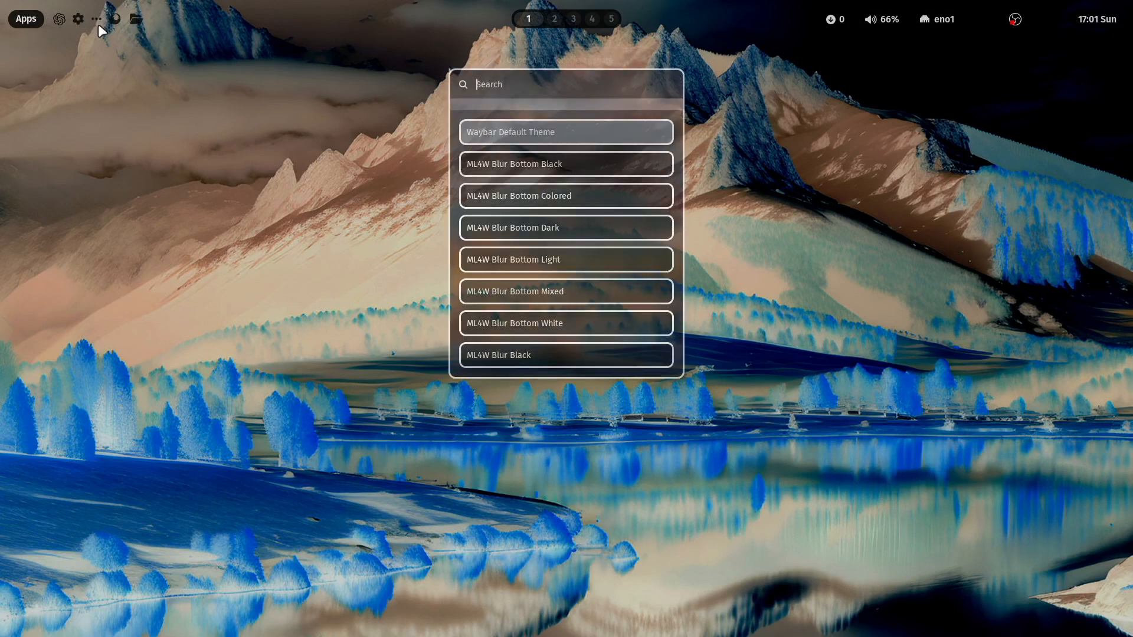
pyautogui.write('li')
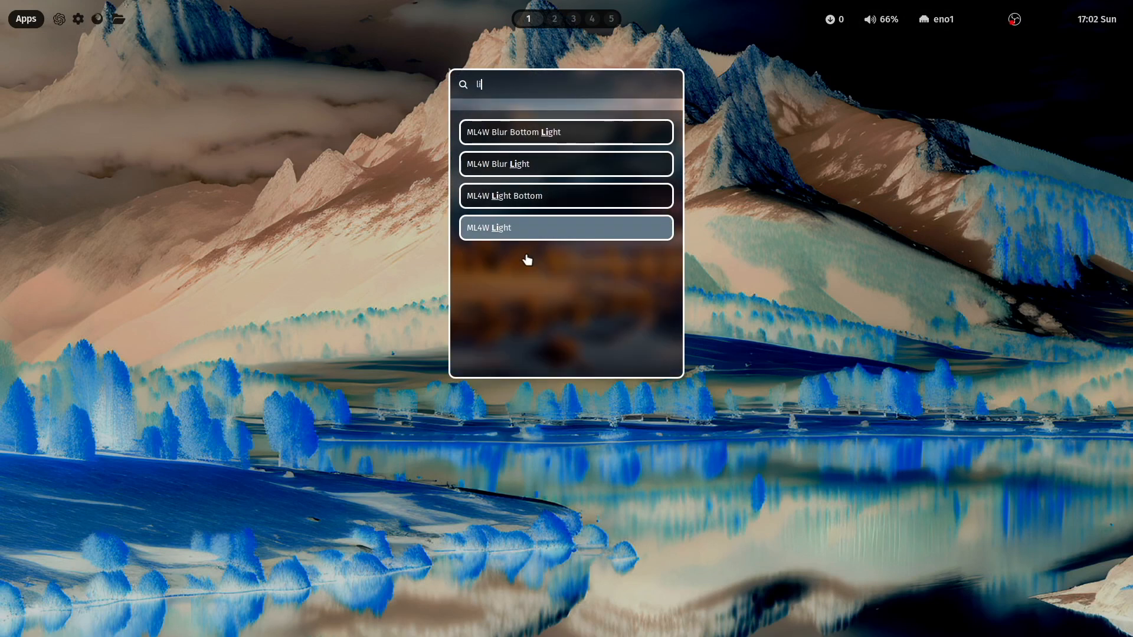
pyautogui.click(566, 228)
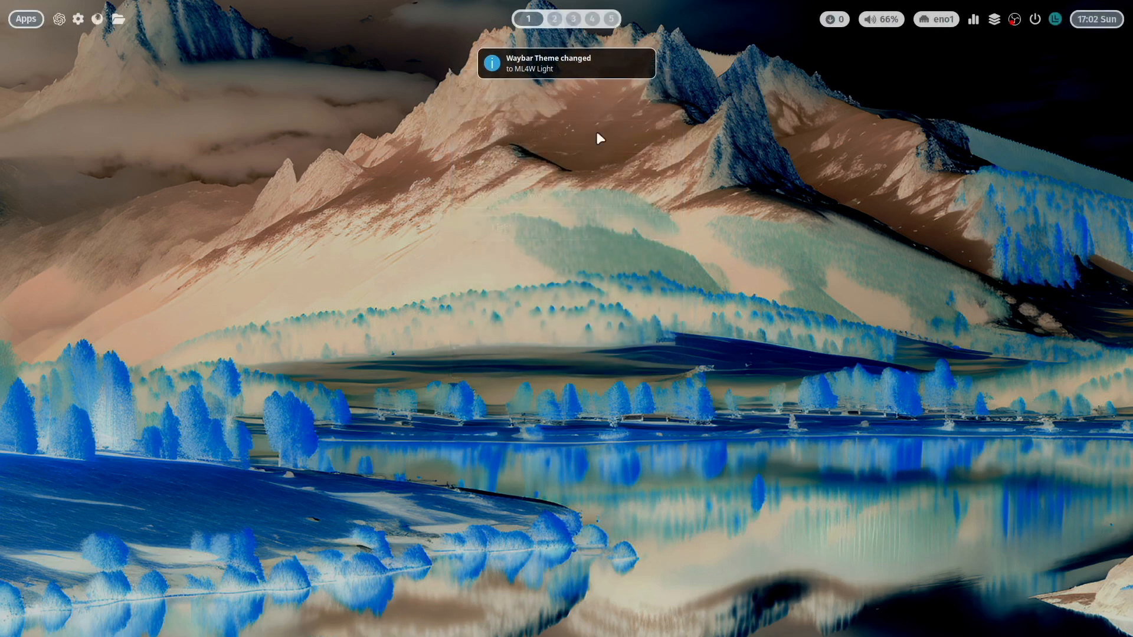
pyautogui.moveTo(528, 274)
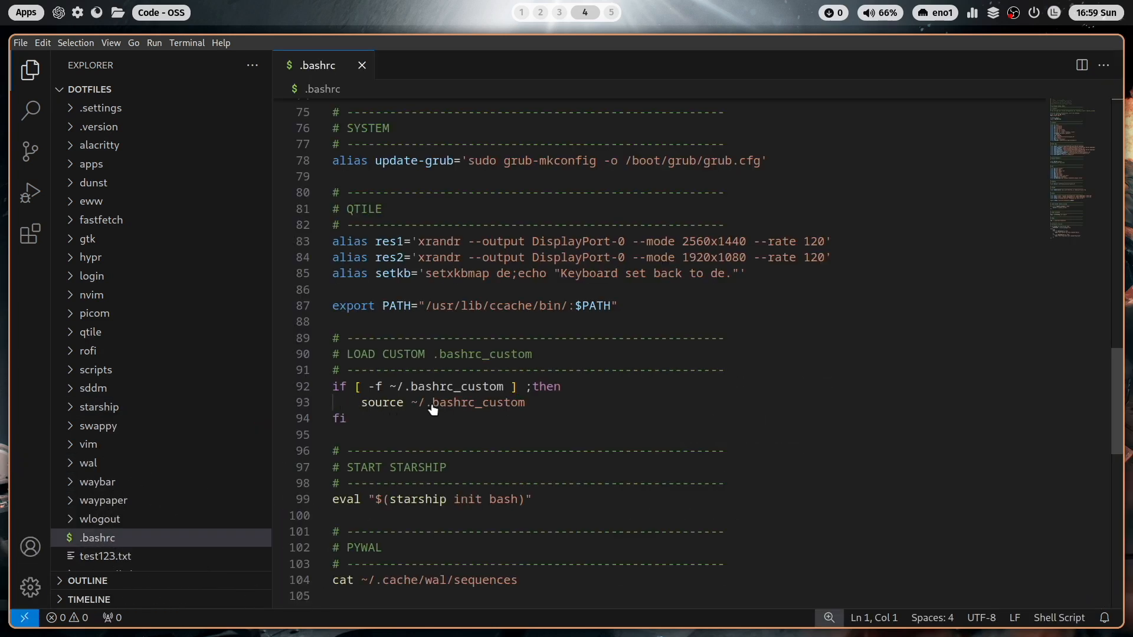
pyautogui.moveTo(568, 407)
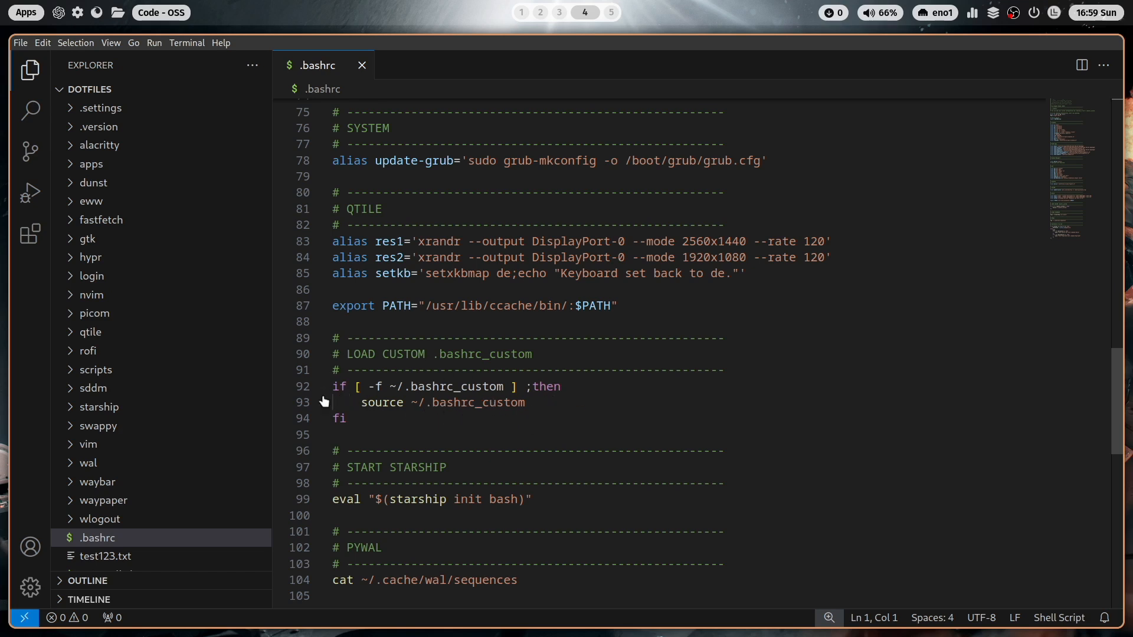
pyautogui.moveTo(432, 457)
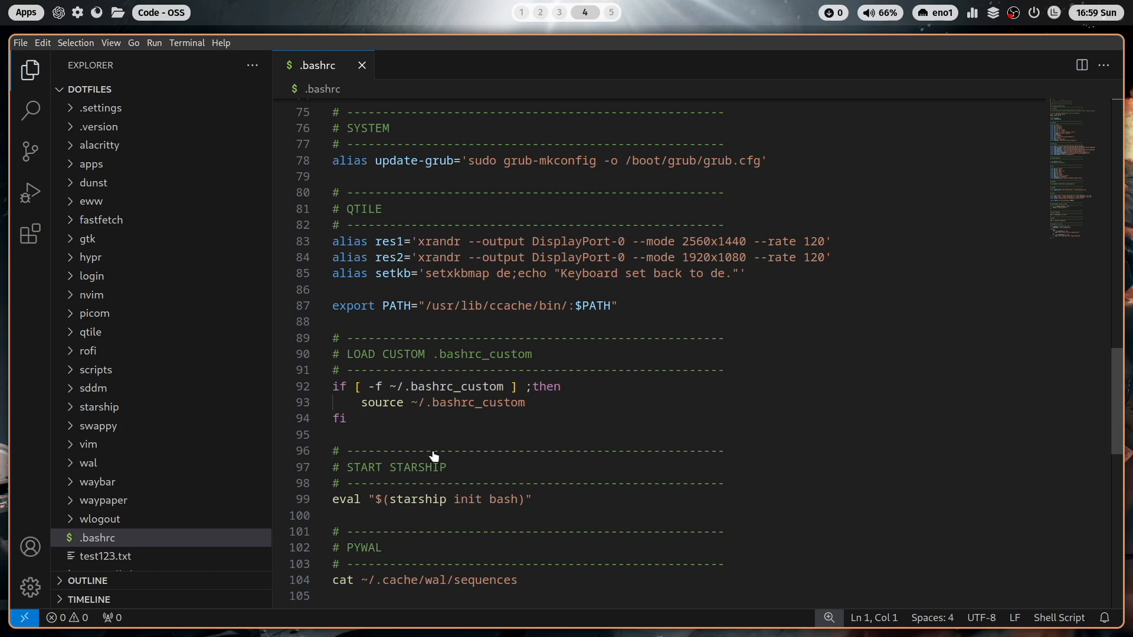
pyautogui.moveTo(448, 437)
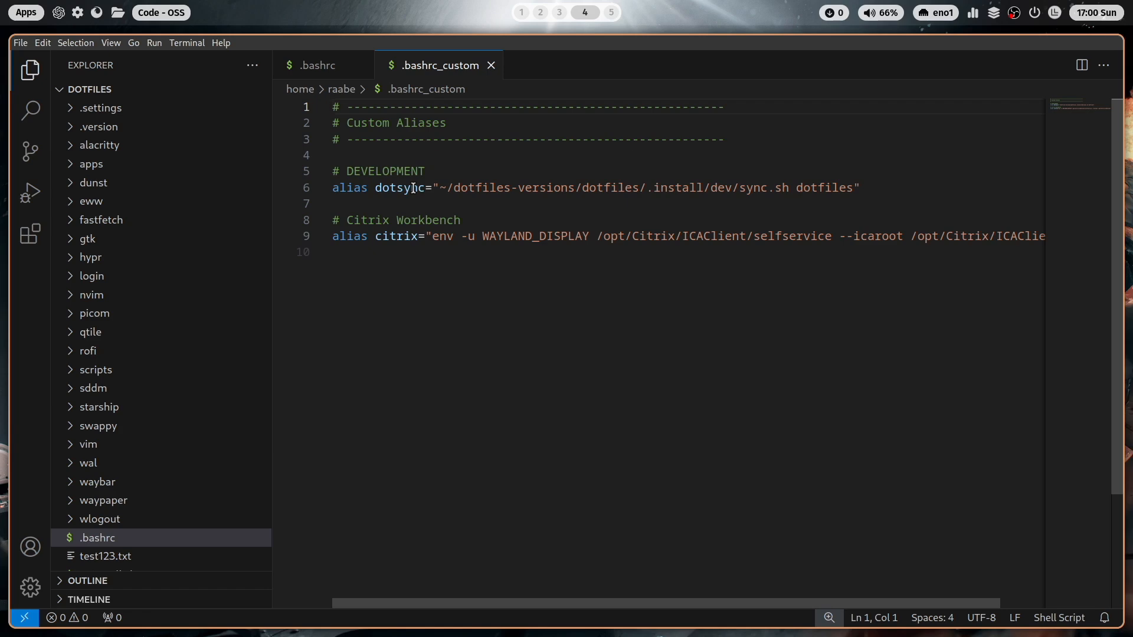
# Follow the source line in .bashrc to open ~/.bashrc_custom with its aliases
pyautogui.click(333, 107)
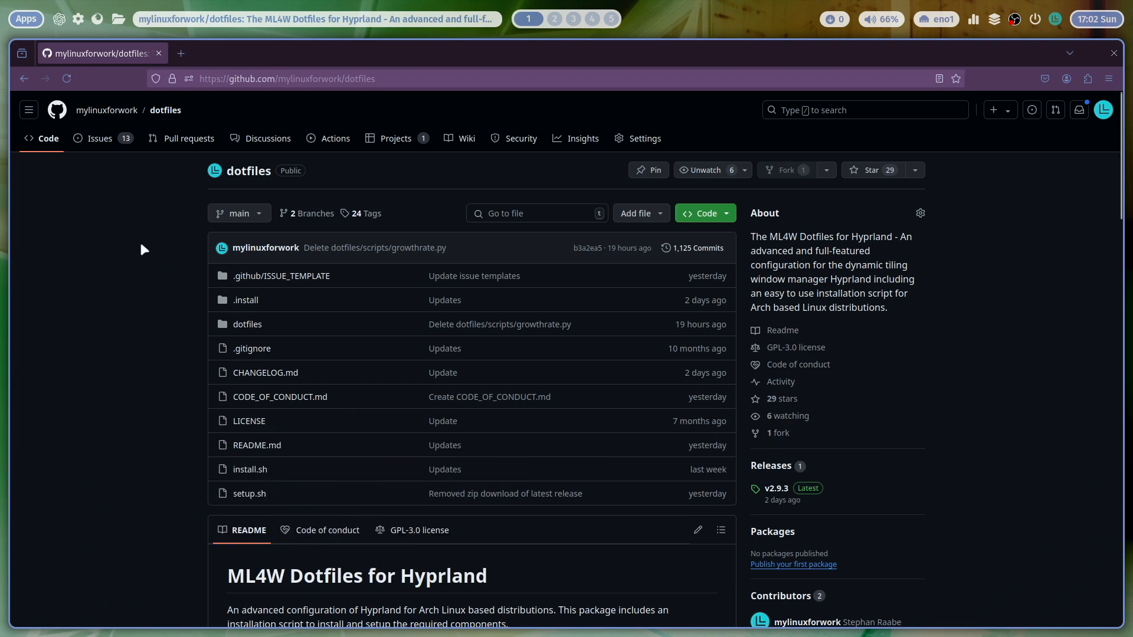
pyautogui.moveTo(160, 234)
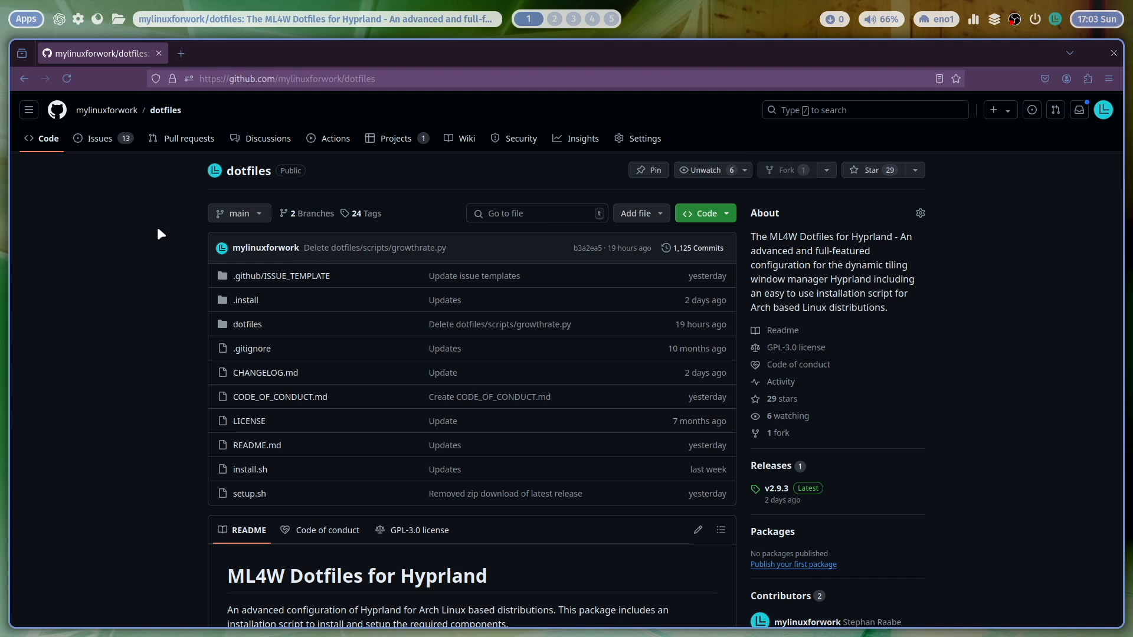
# Scroll the mylinuxforwork/dotfiles page through its file list, v2.9.3 release and README
pyautogui.scroll(-3)
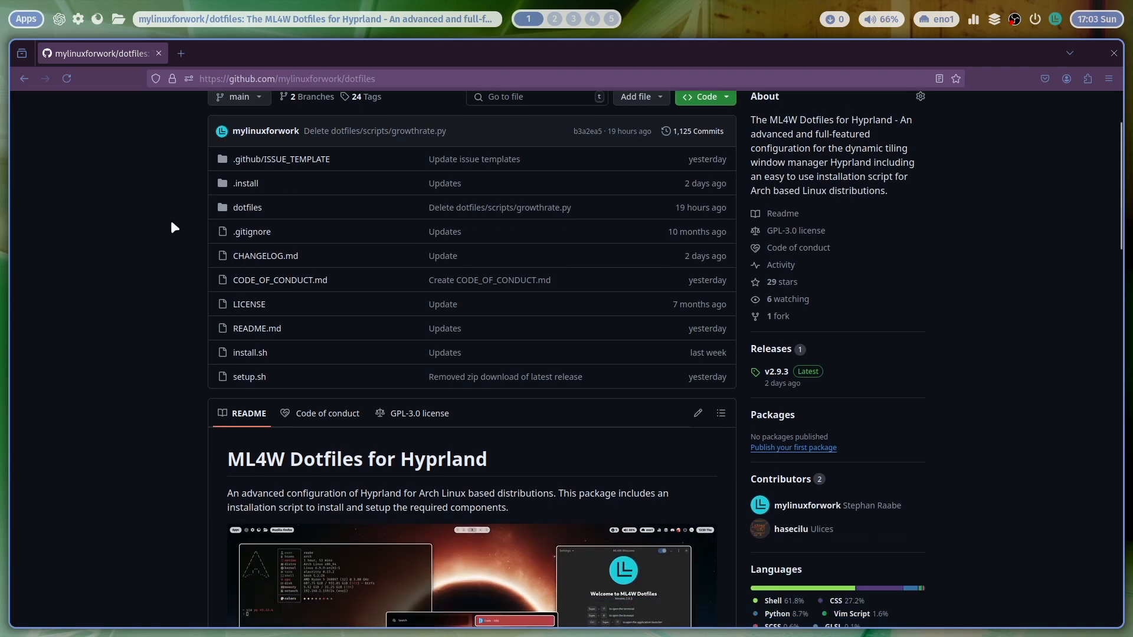
pyautogui.scroll(3)
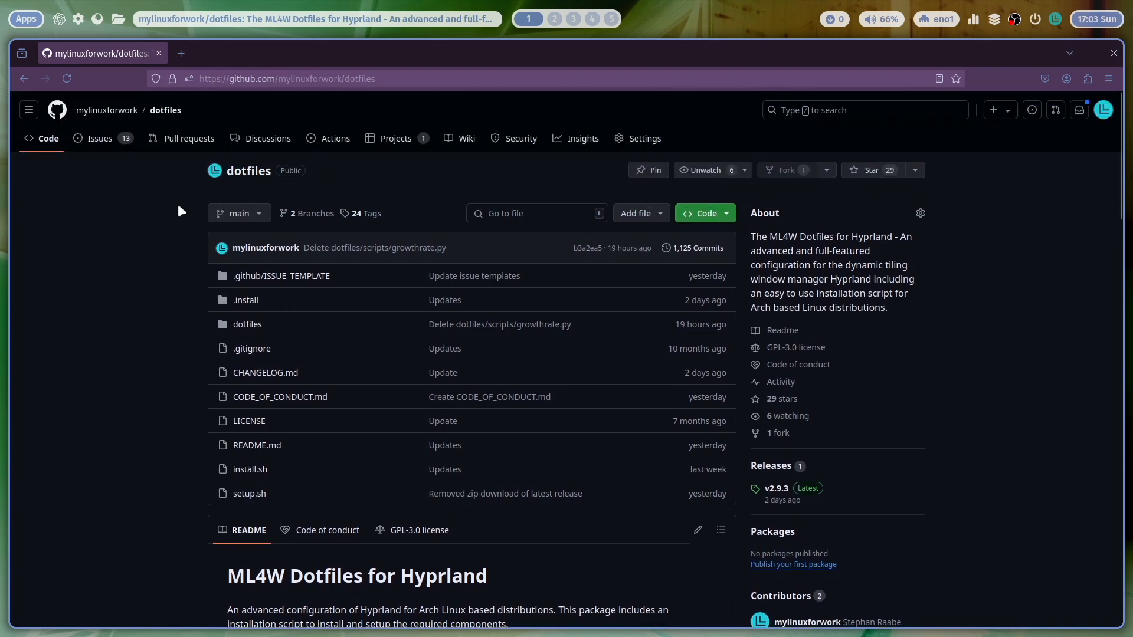
pyautogui.moveTo(160, 230)
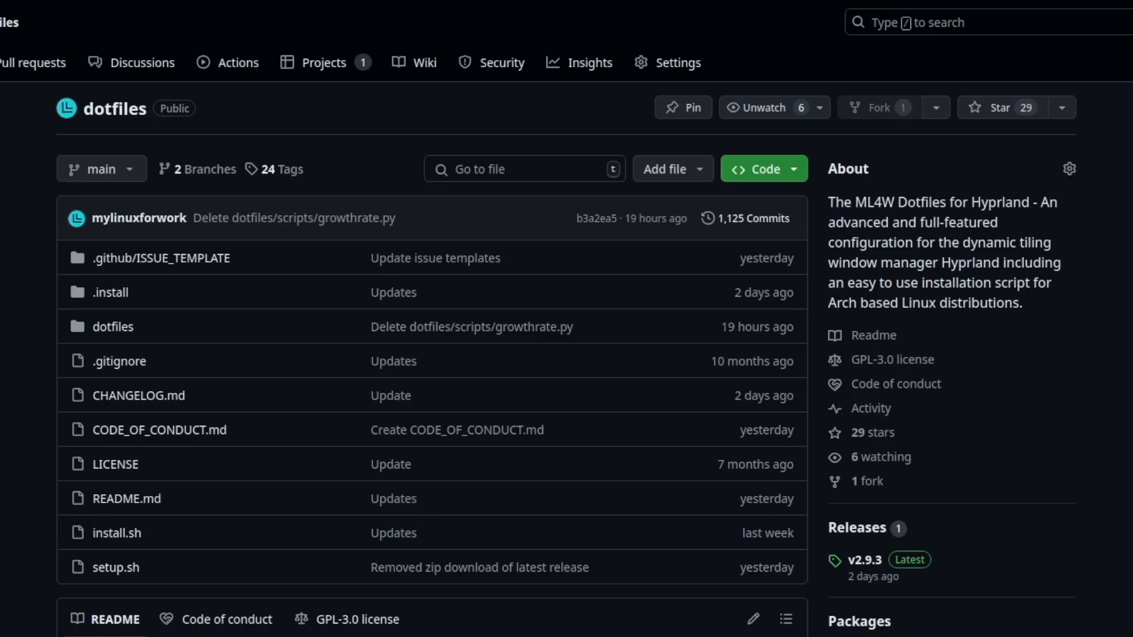
pyautogui.scroll(-3)
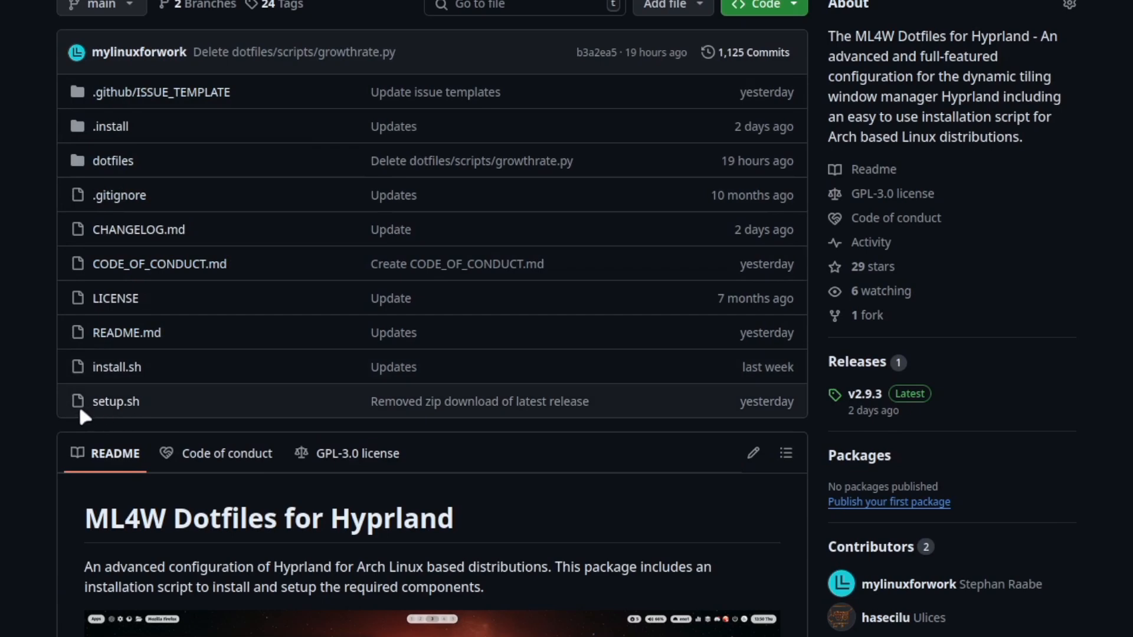
pyautogui.scroll(3)
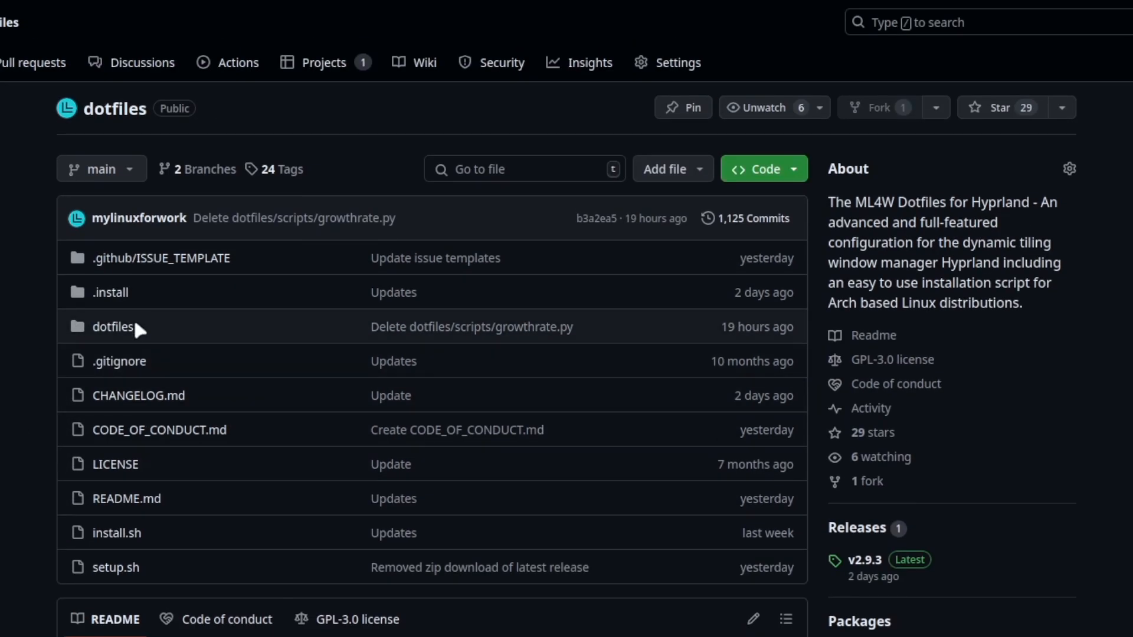
pyautogui.moveTo(168, 319)
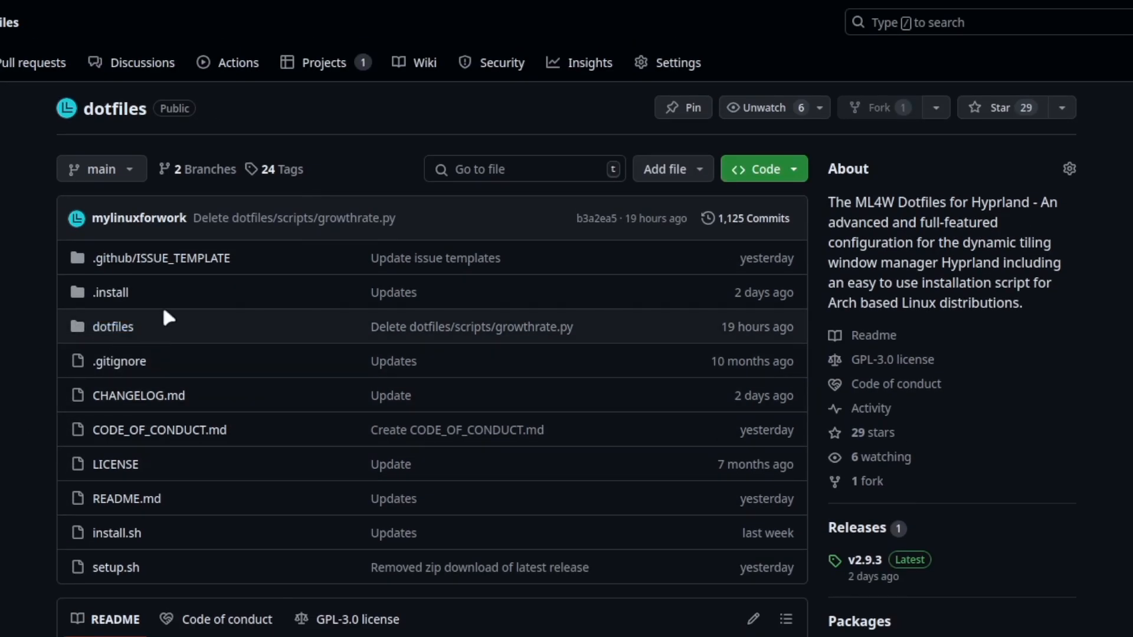
pyautogui.moveTo(199, 242)
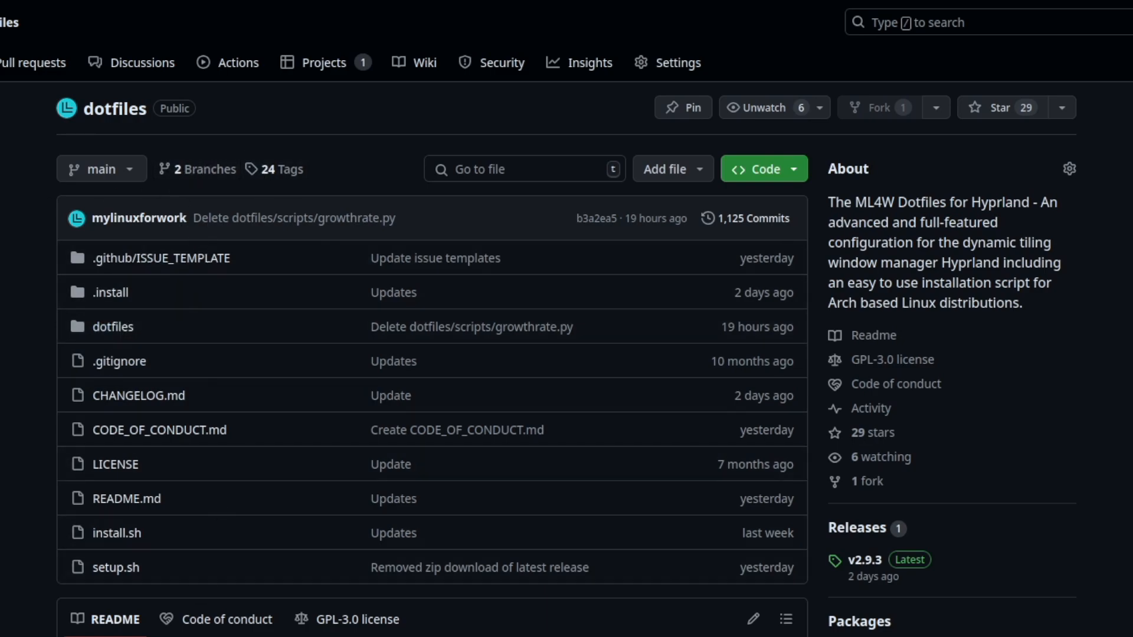
pyautogui.scroll(-3)
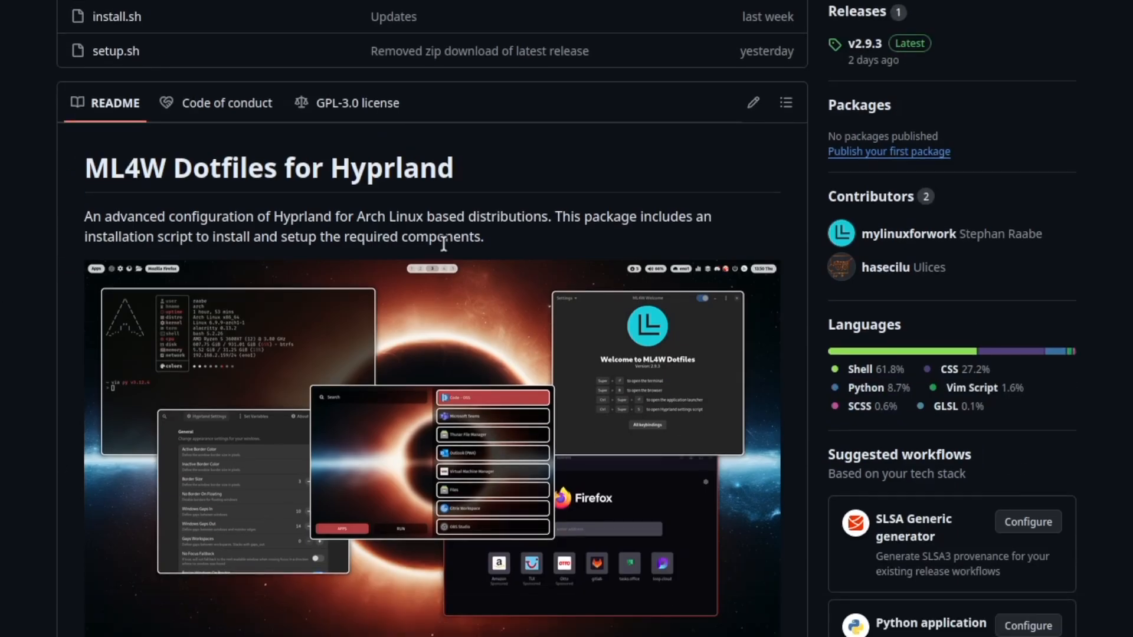
pyautogui.scroll(3)
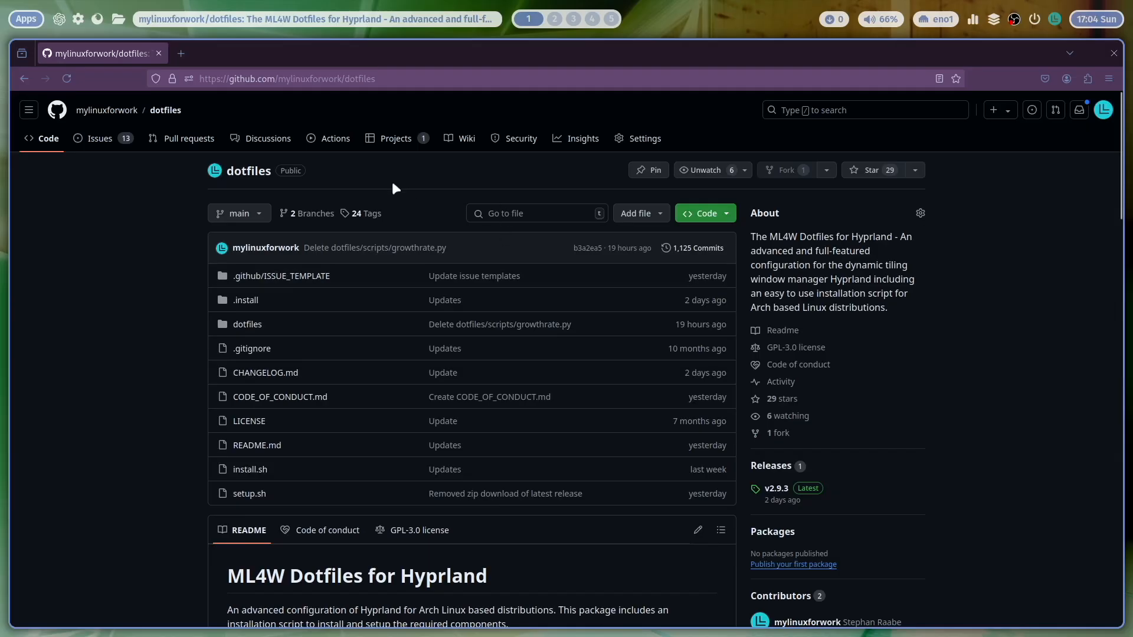
# Open the dotfiles Wiki tab and scroll its Home page of installation and usage guides
pyautogui.click(466, 138)
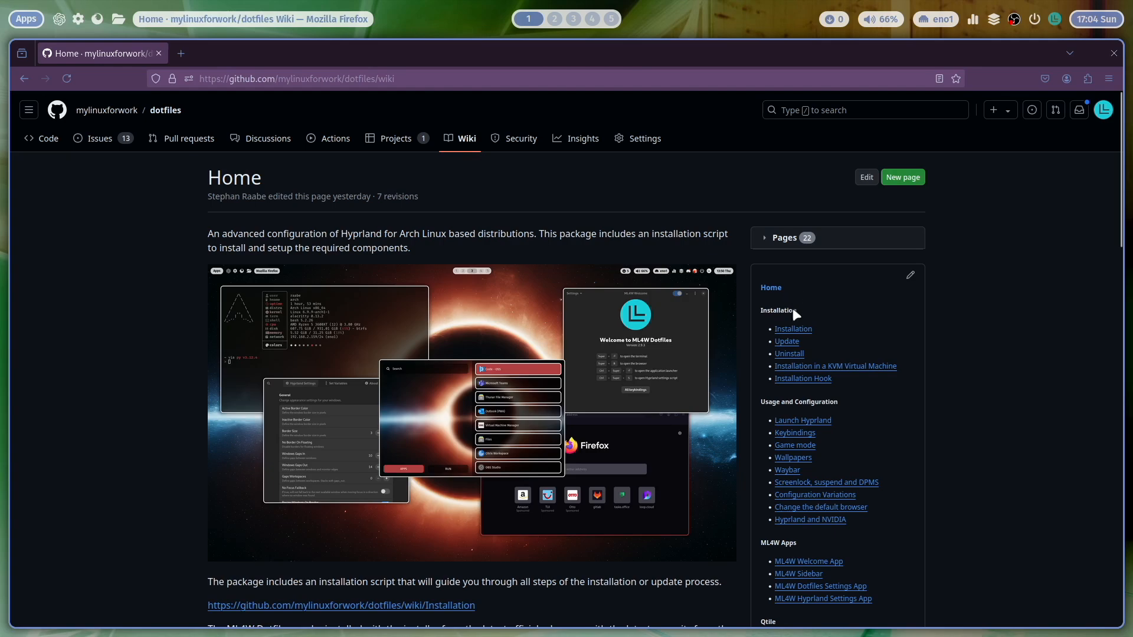
pyautogui.moveTo(798, 544)
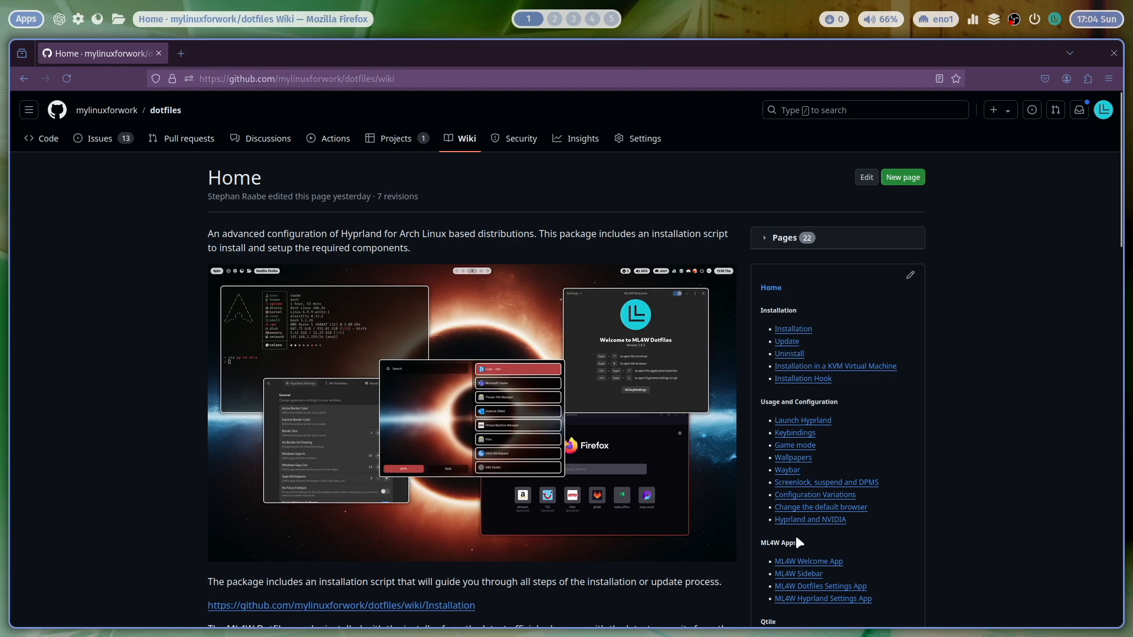
pyautogui.scroll(-3)
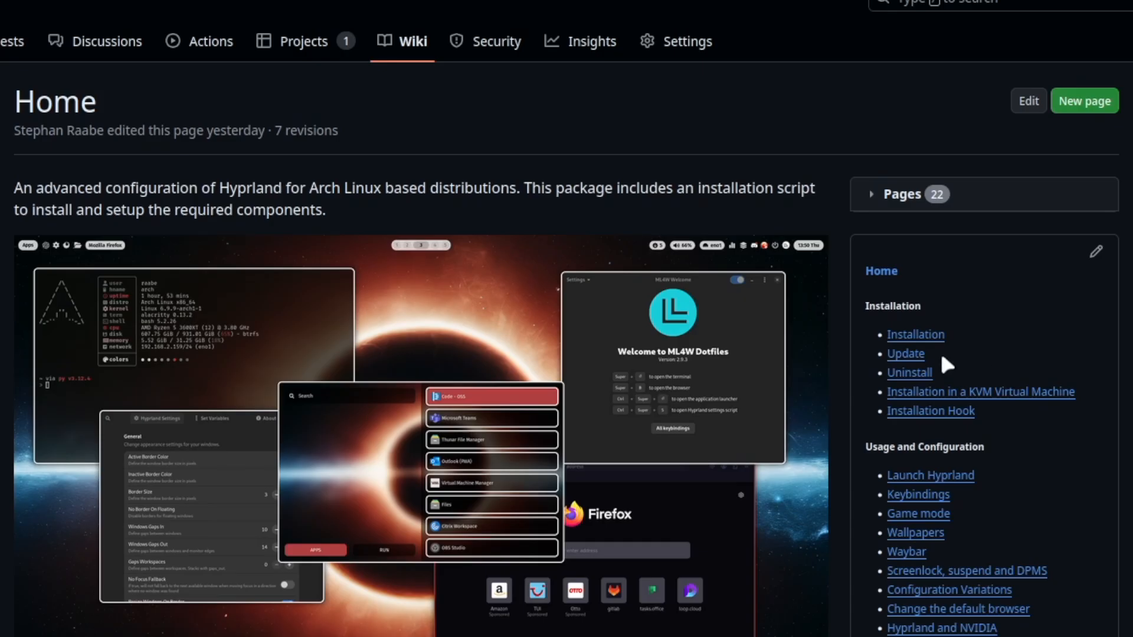
pyautogui.moveTo(915, 600)
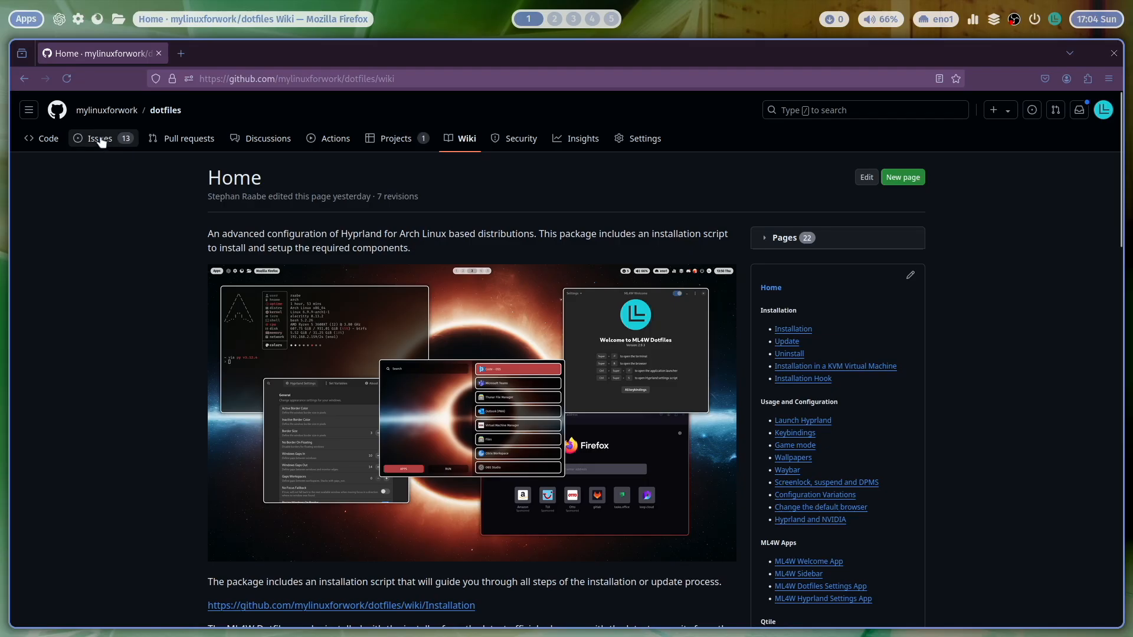
pyautogui.moveTo(116, 171)
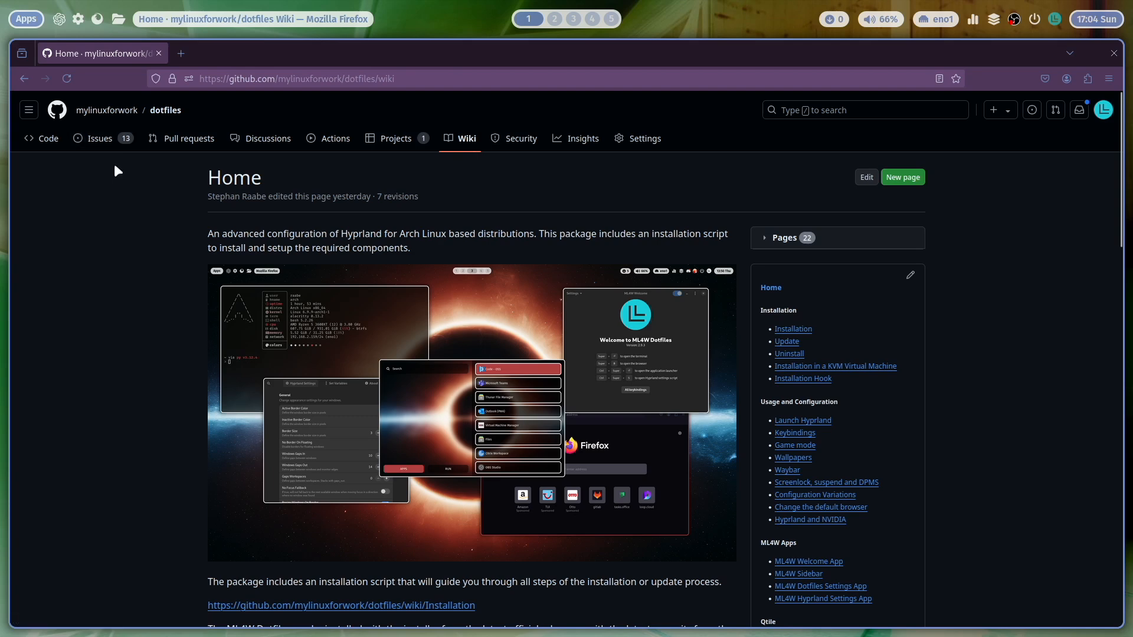
pyautogui.moveTo(99, 138)
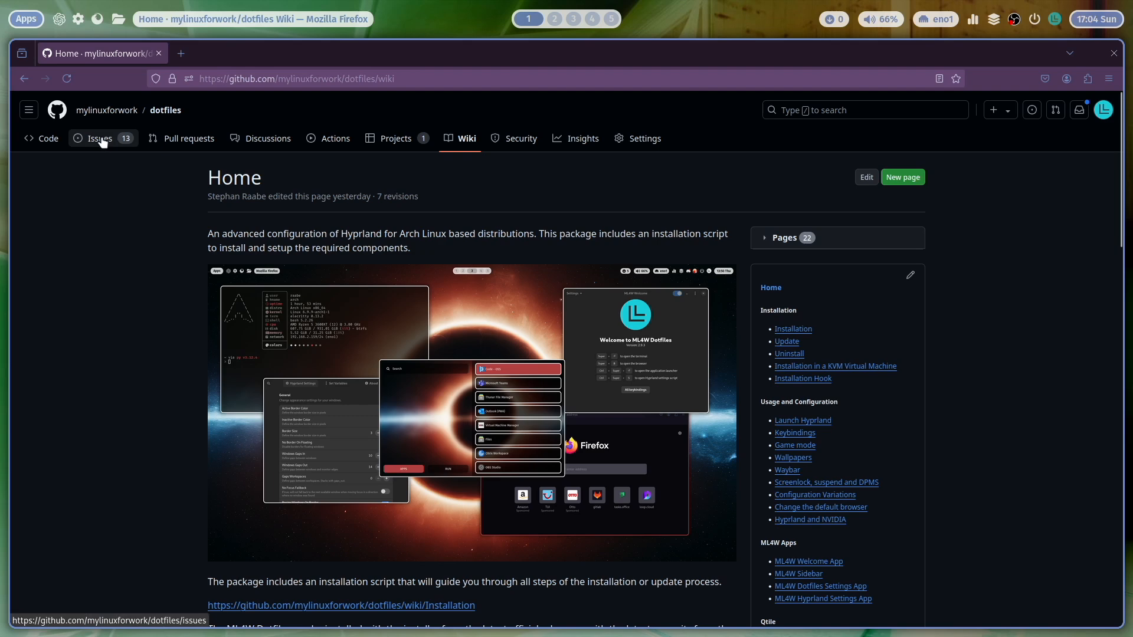
# Open the Issues list and start a New issue to reach the template chooser
pyautogui.click(100, 138)
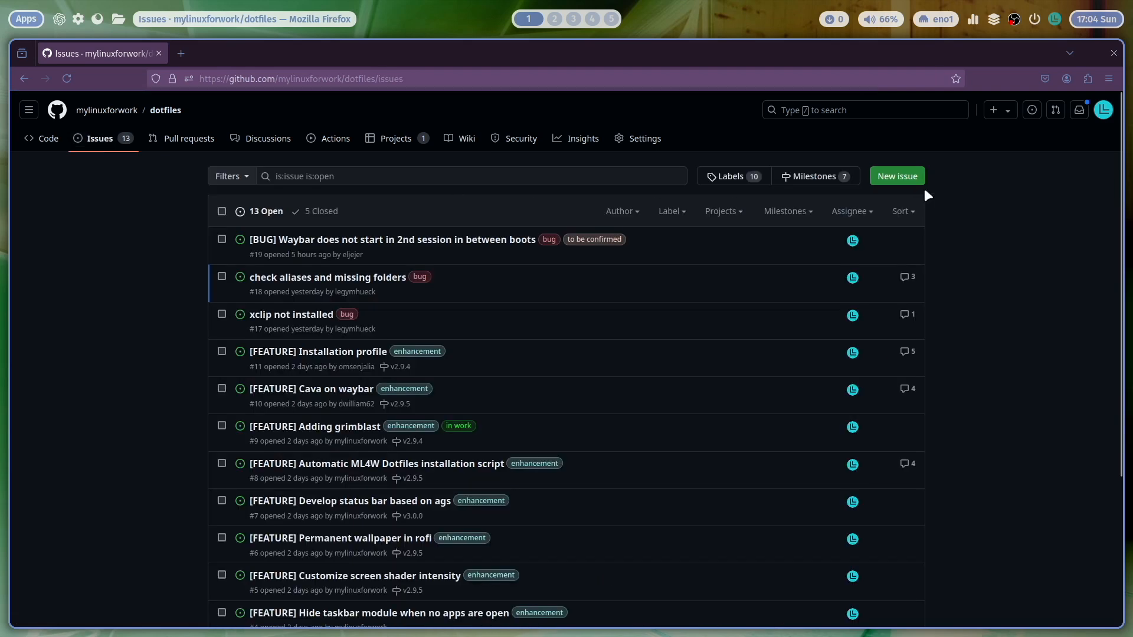
pyautogui.click(897, 176)
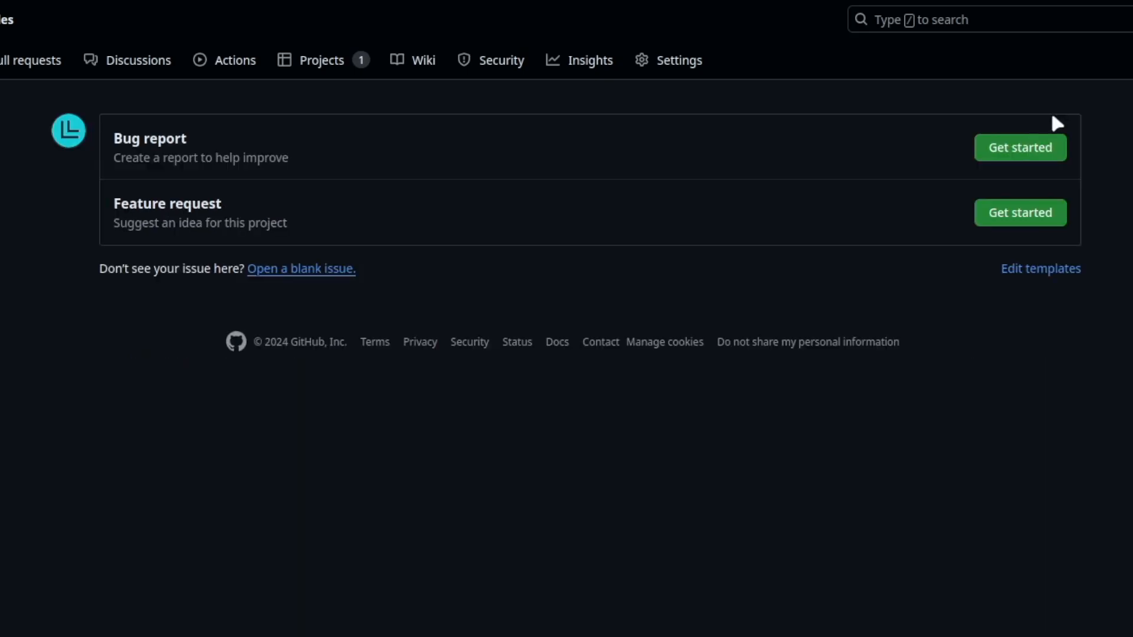
pyautogui.moveTo(318, 141)
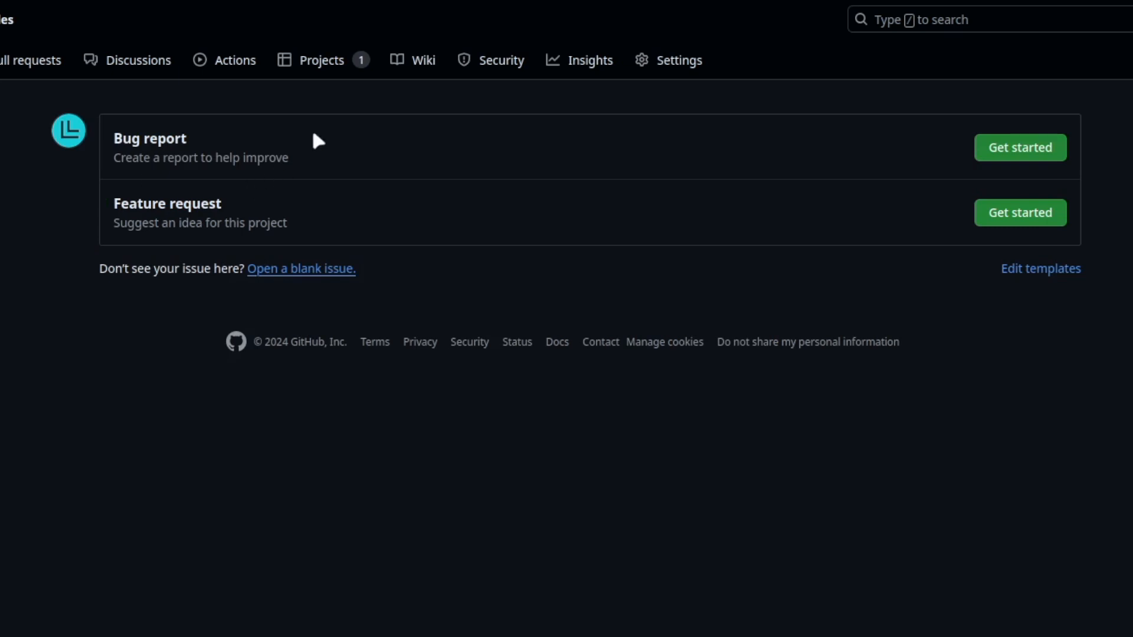
pyautogui.moveTo(55, 248)
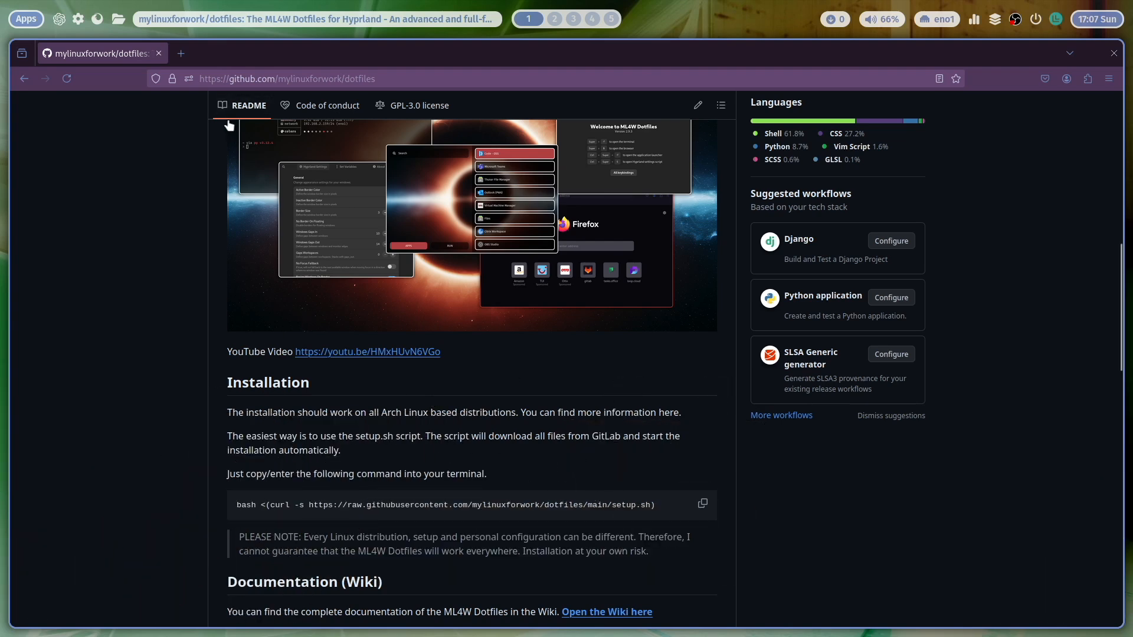
# Scroll the README to Installation and copy the bash setup.sh command
pyautogui.scroll(-3)
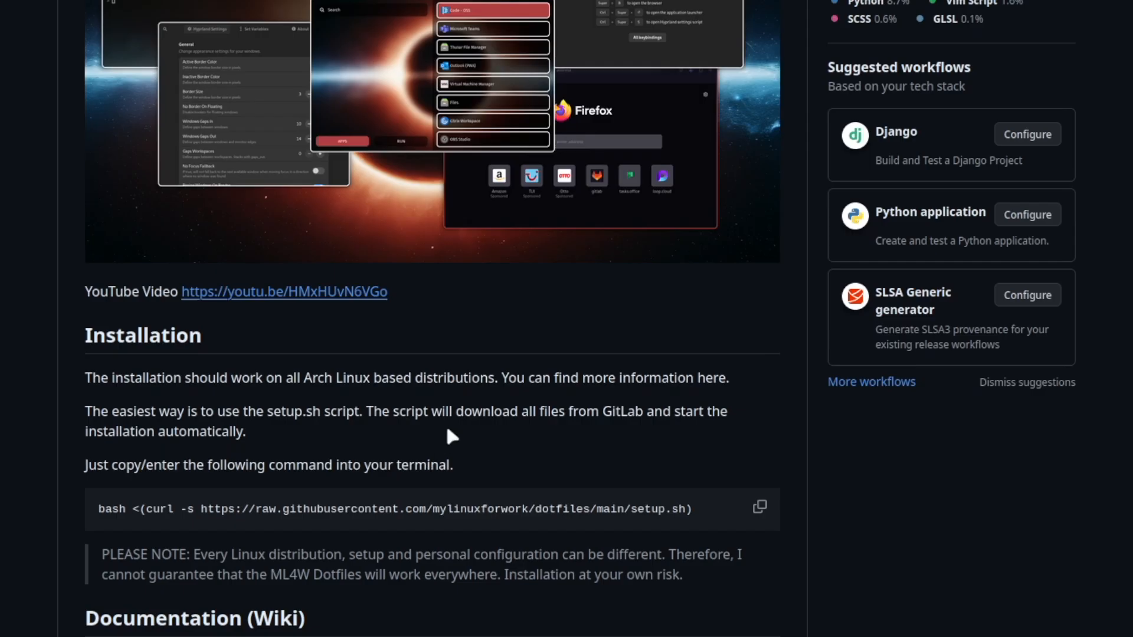
pyautogui.moveTo(311, 412)
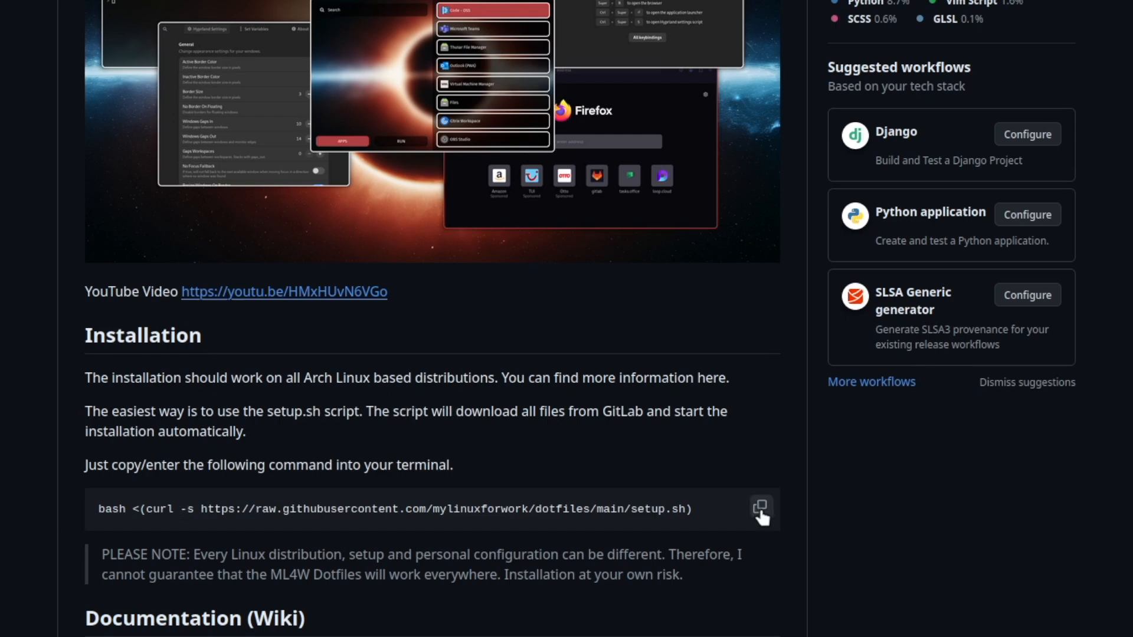
pyautogui.click(759, 508)
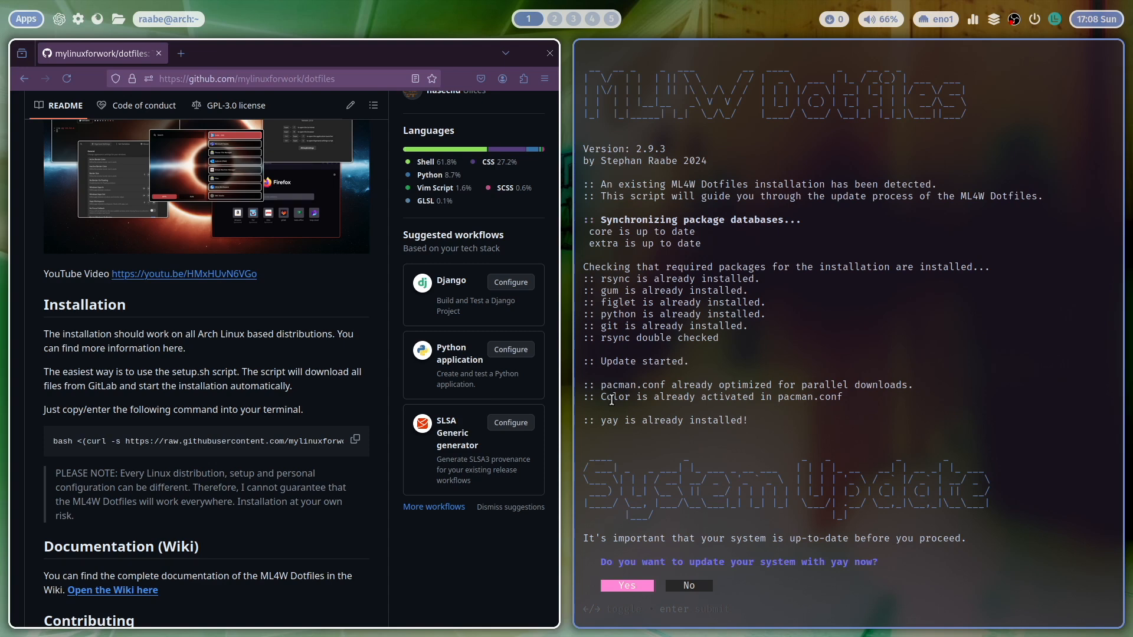
# Decline the yay system update and accept backing up the existing dotfiles
pyautogui.click(687, 586)
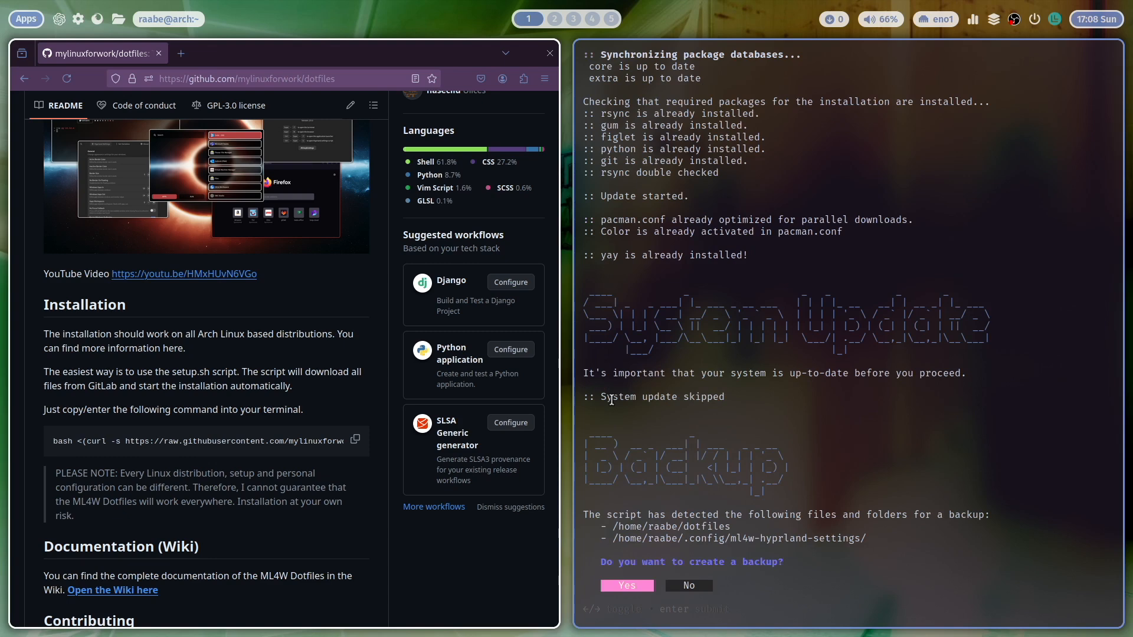
pyautogui.click(625, 586)
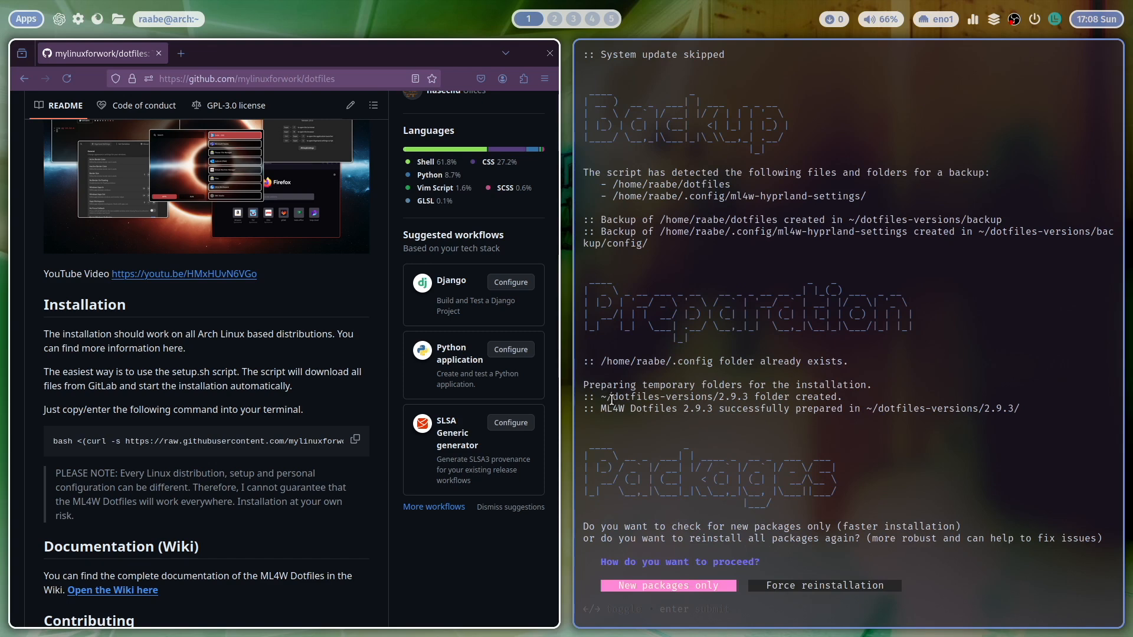
pyautogui.moveTo(612, 200)
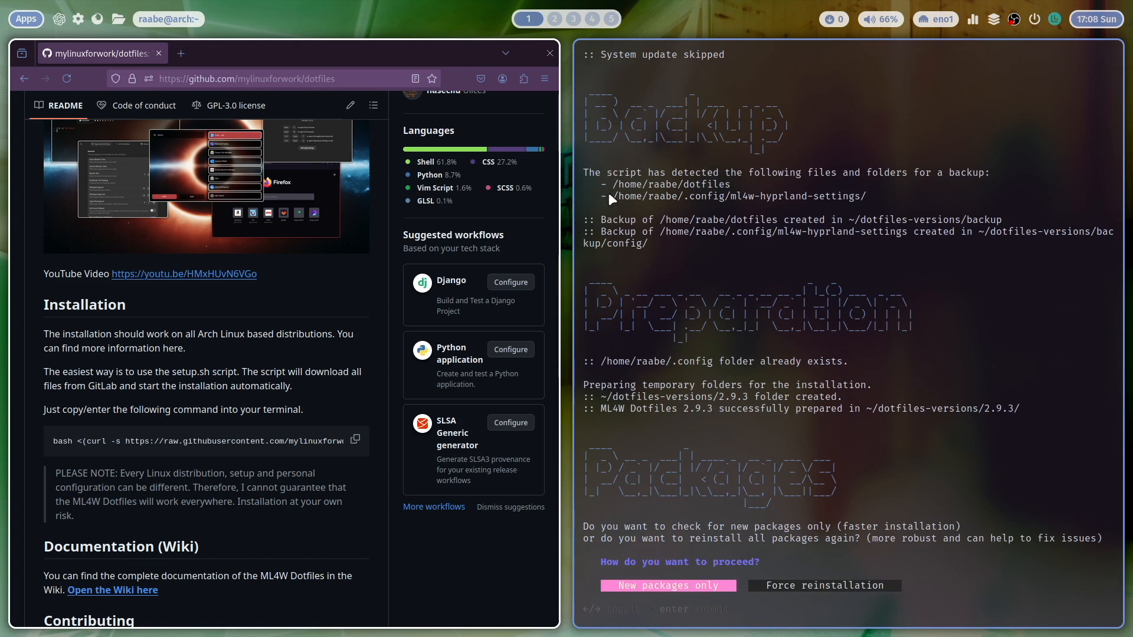
pyautogui.moveTo(613, 211)
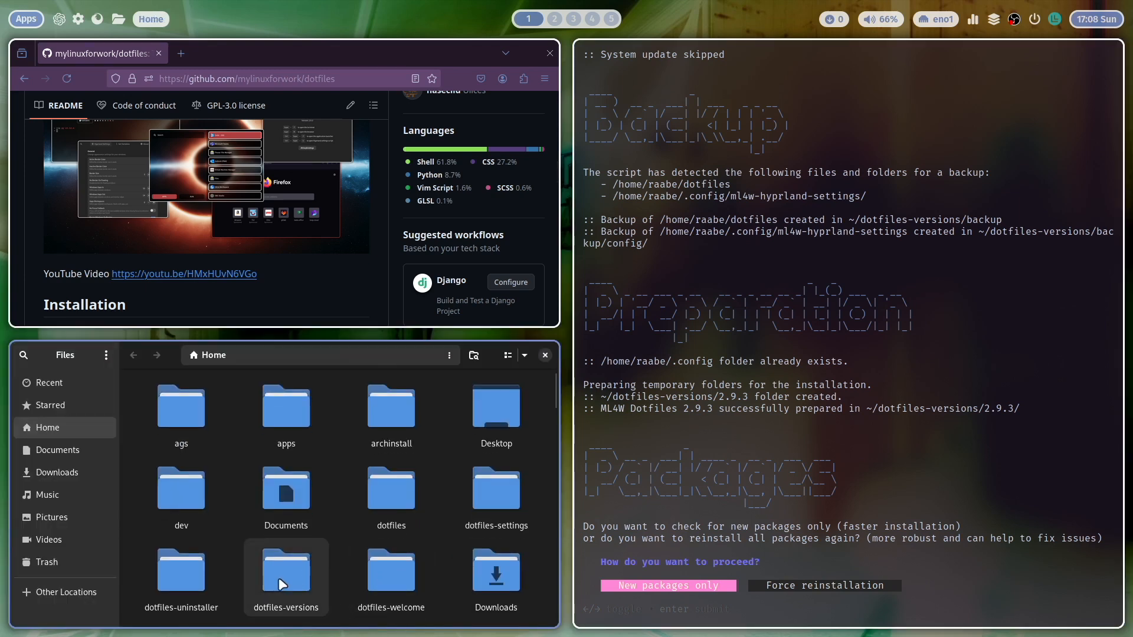
# Browse dotfiles-versions/backup, inspecting the backed-up dotfiles and config folders
pyautogui.doubleClick(286, 570)
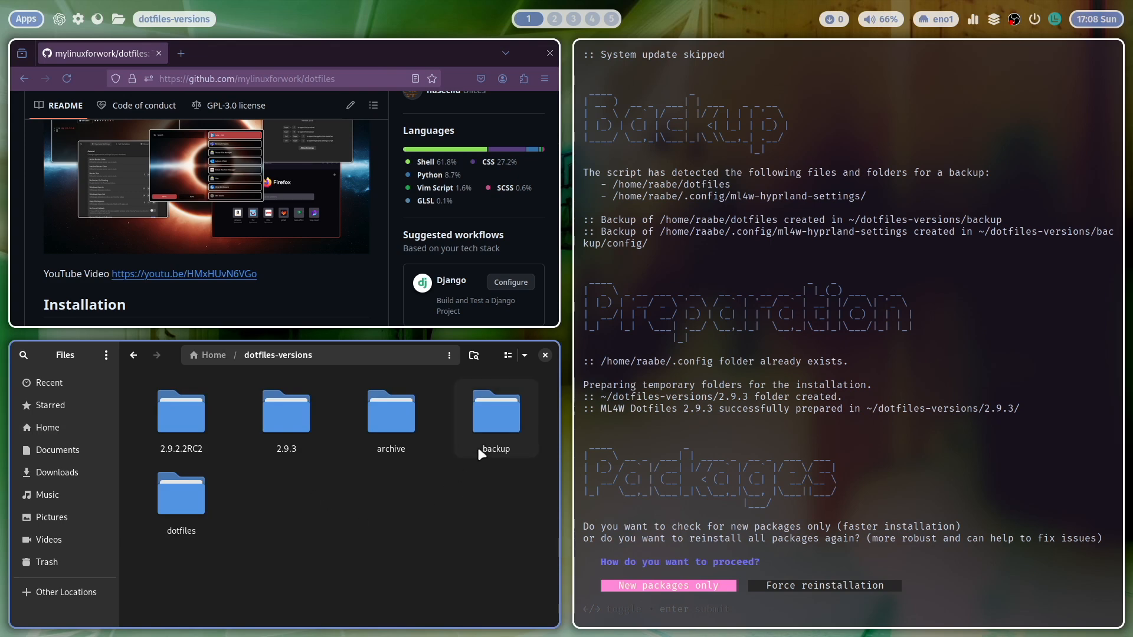
pyautogui.doubleClick(496, 412)
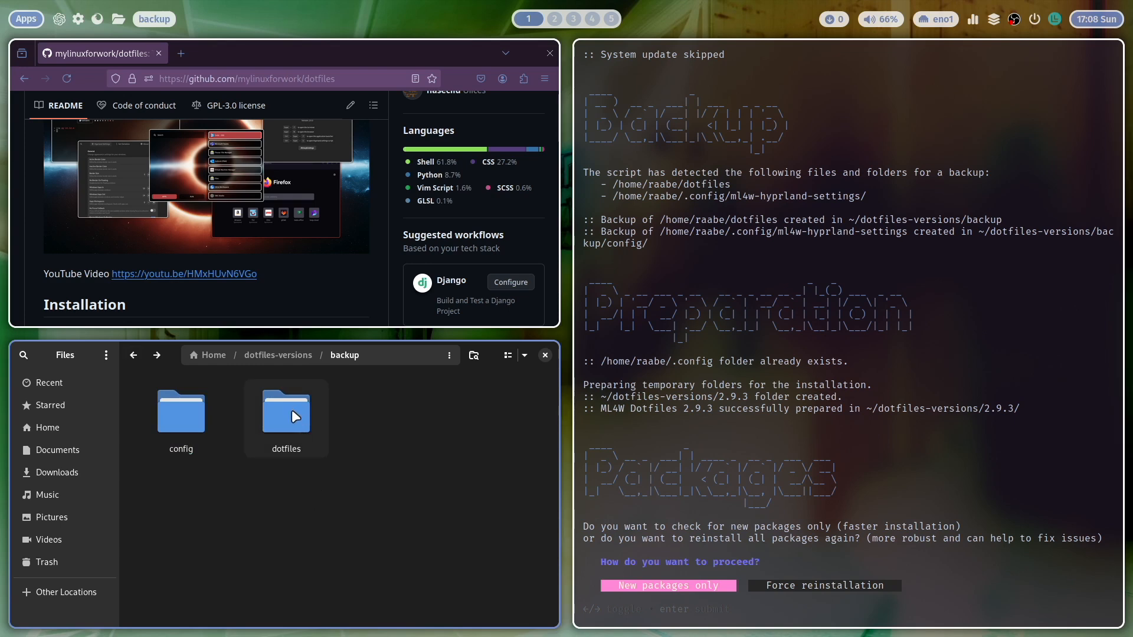
pyautogui.doubleClick(286, 410)
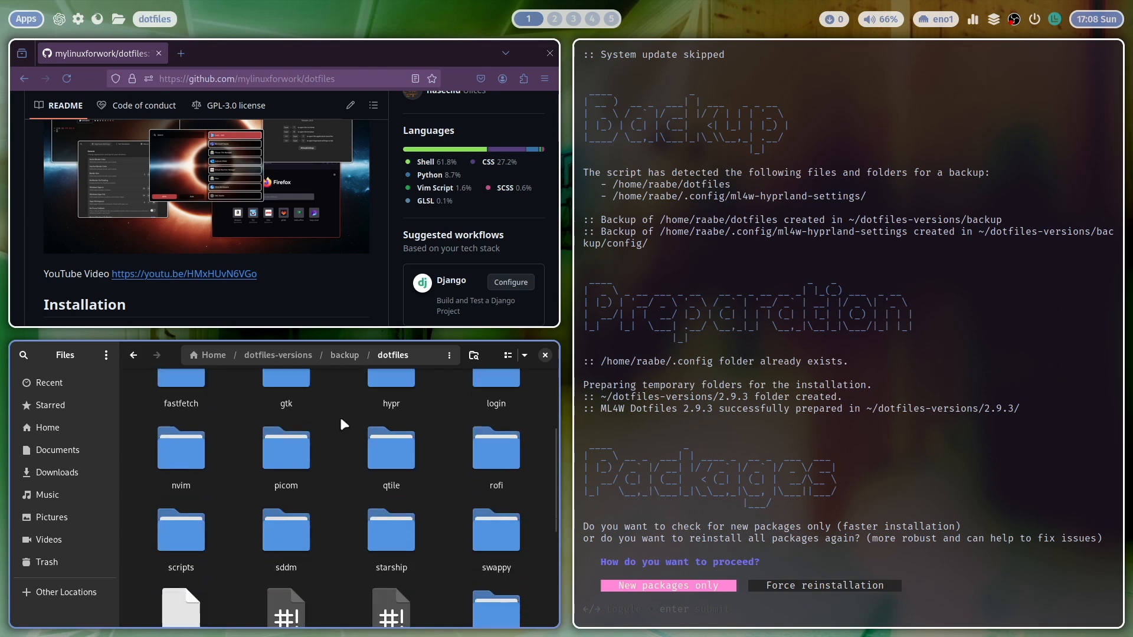
pyautogui.scroll(3)
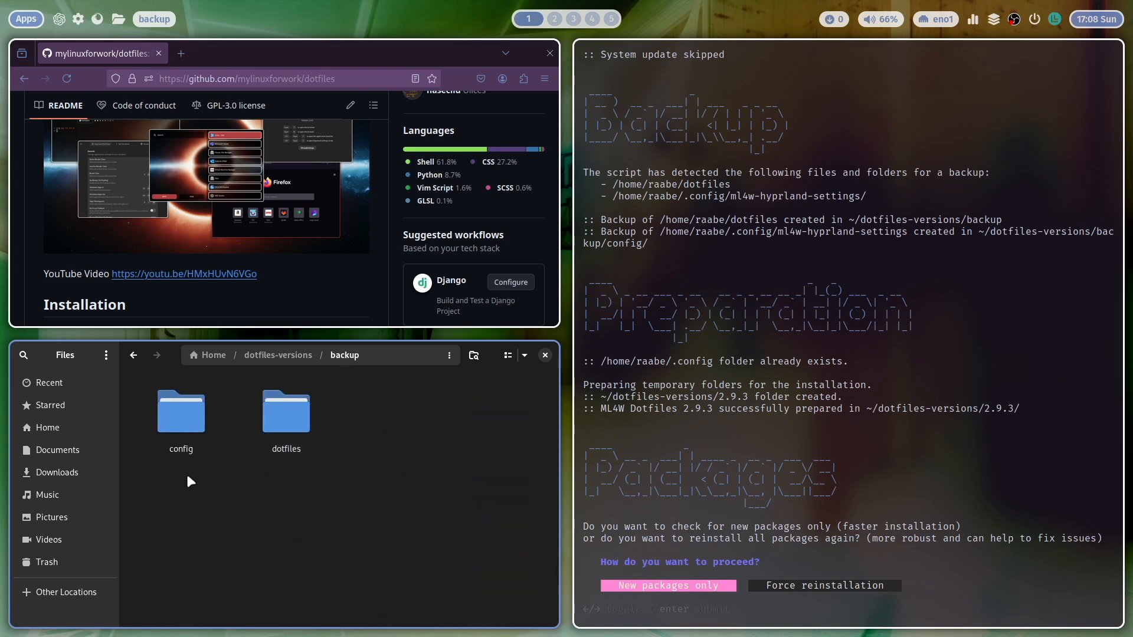
pyautogui.doubleClick(181, 412)
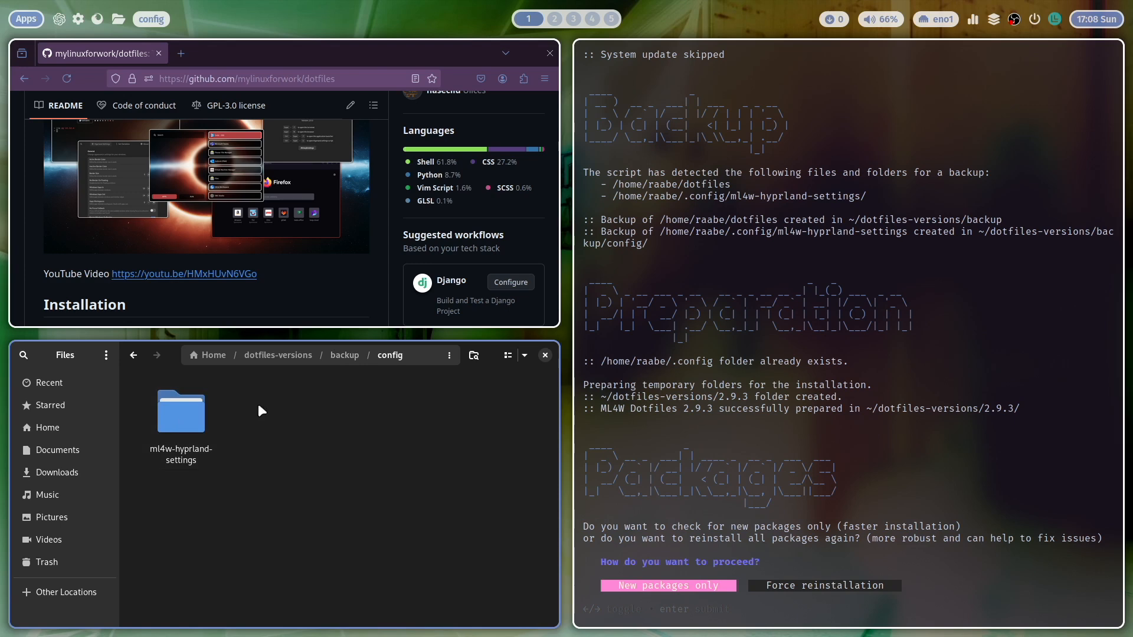
pyautogui.moveTo(188, 508)
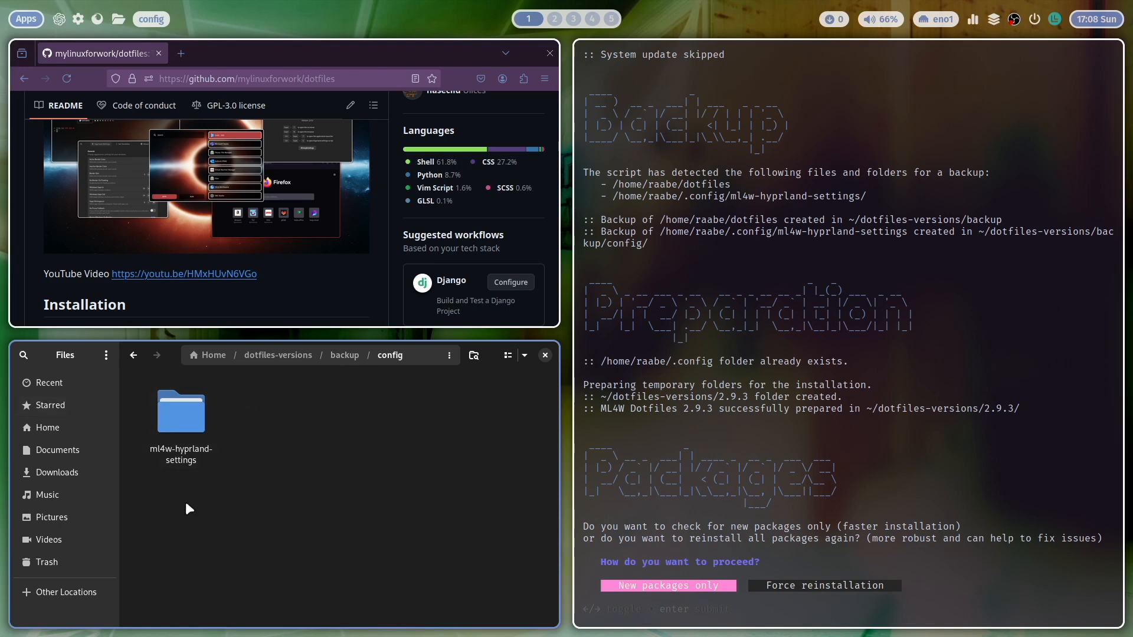
pyautogui.moveTo(281, 483)
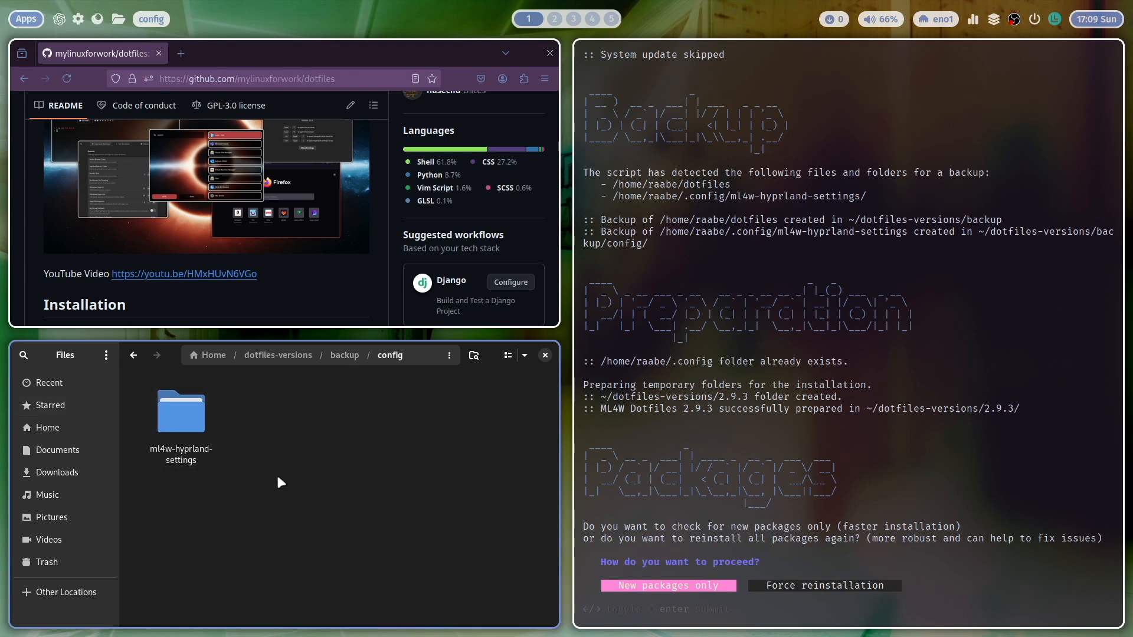
pyautogui.doubleClick(181, 412)
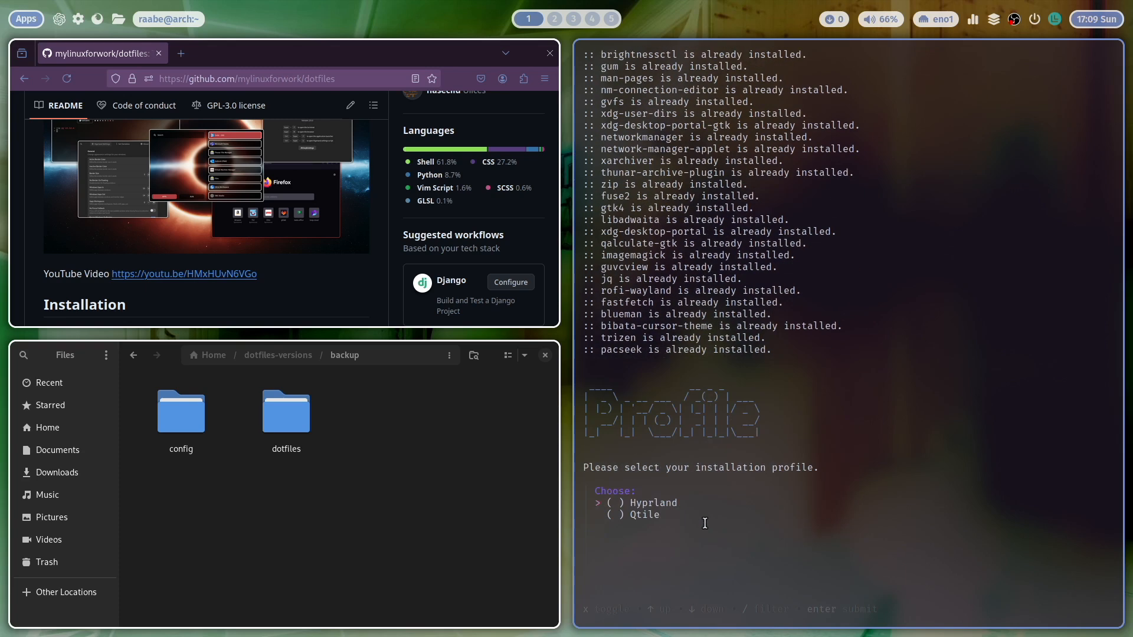
# Pick the Hyprland profile, keep the current display manager and existing keyboard configuration
pyautogui.press('space')
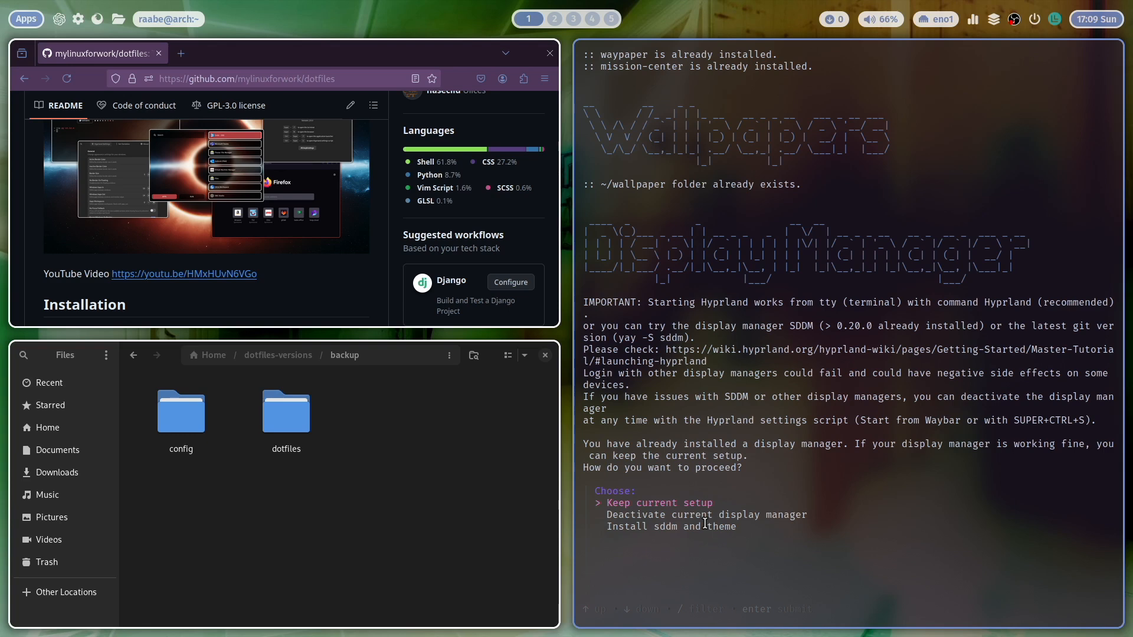
pyautogui.press('Return')
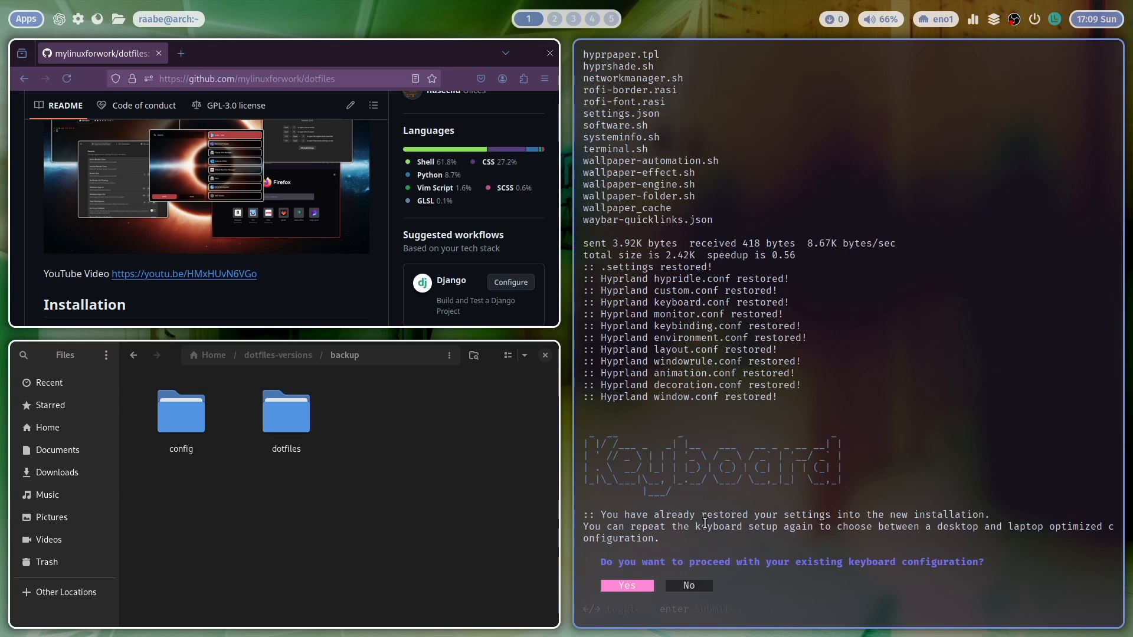
pyautogui.click(625, 585)
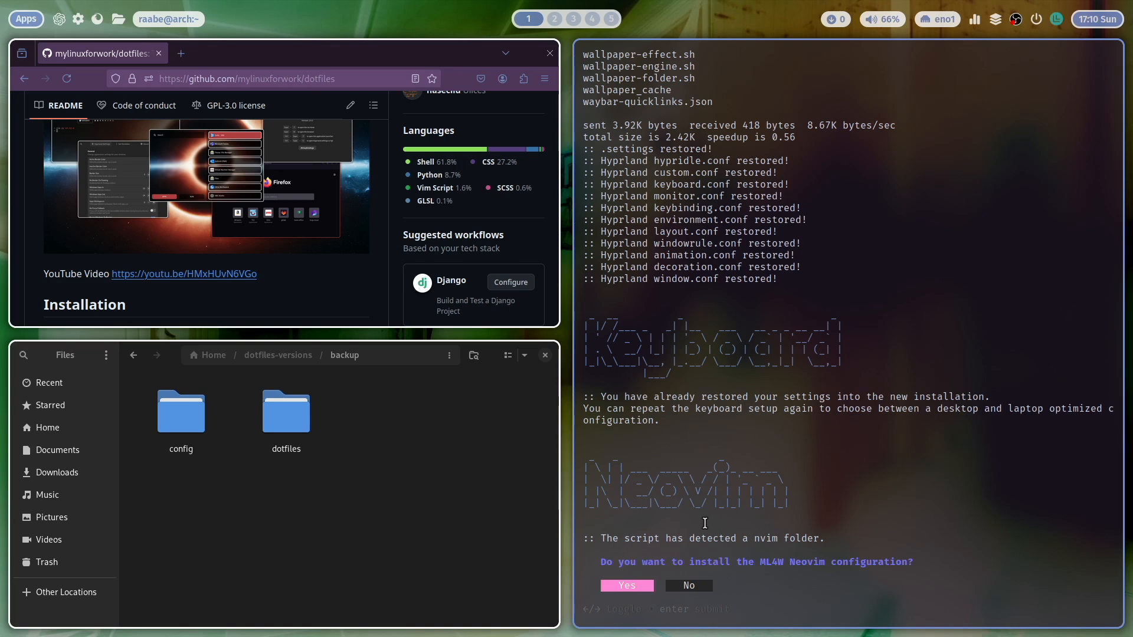
# Accept the Neovim config, installing the dotfiles, and overwriting the GTK configuration
pyautogui.click(625, 586)
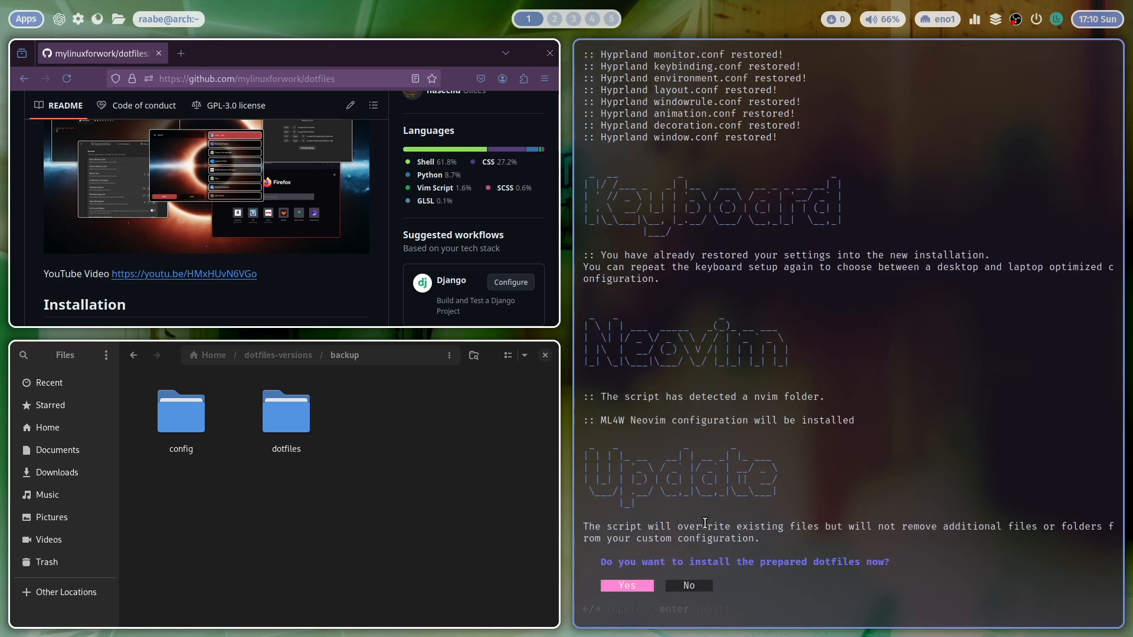
pyautogui.click(625, 585)
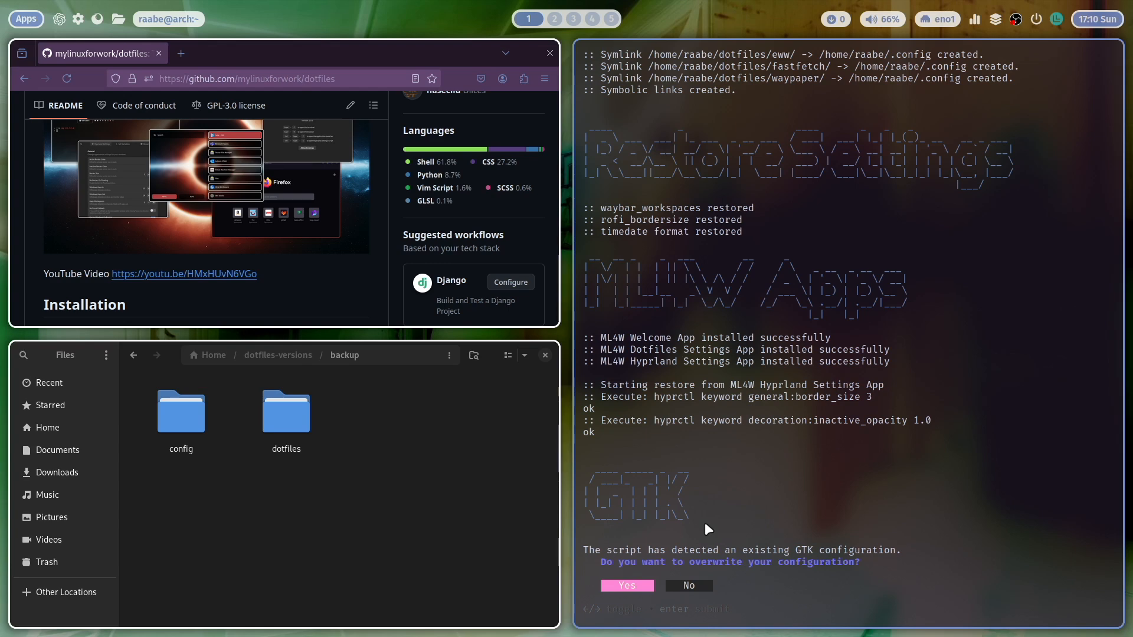
pyautogui.click(626, 586)
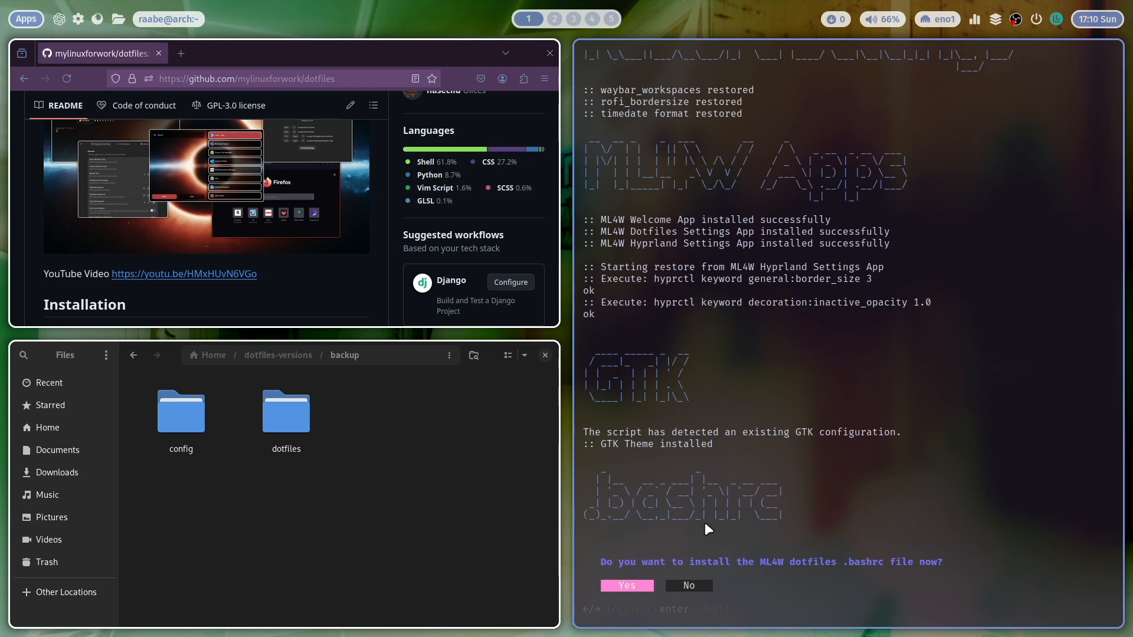
# Install the ML4W .bashrc, run the system check, and decline rebooting
pyautogui.click(625, 585)
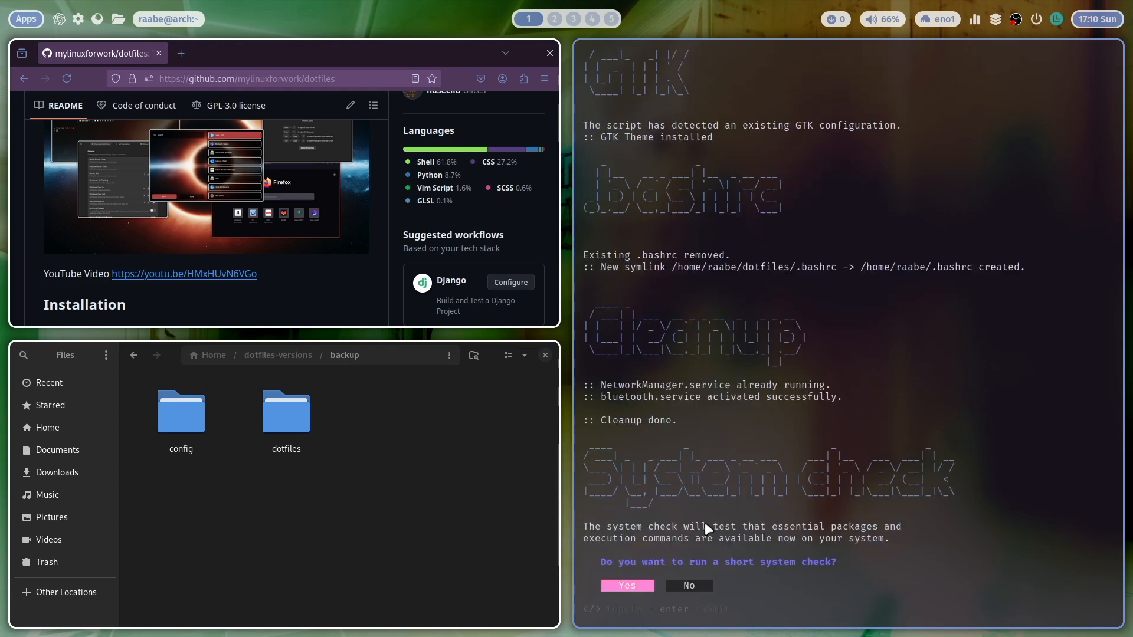
pyautogui.click(625, 585)
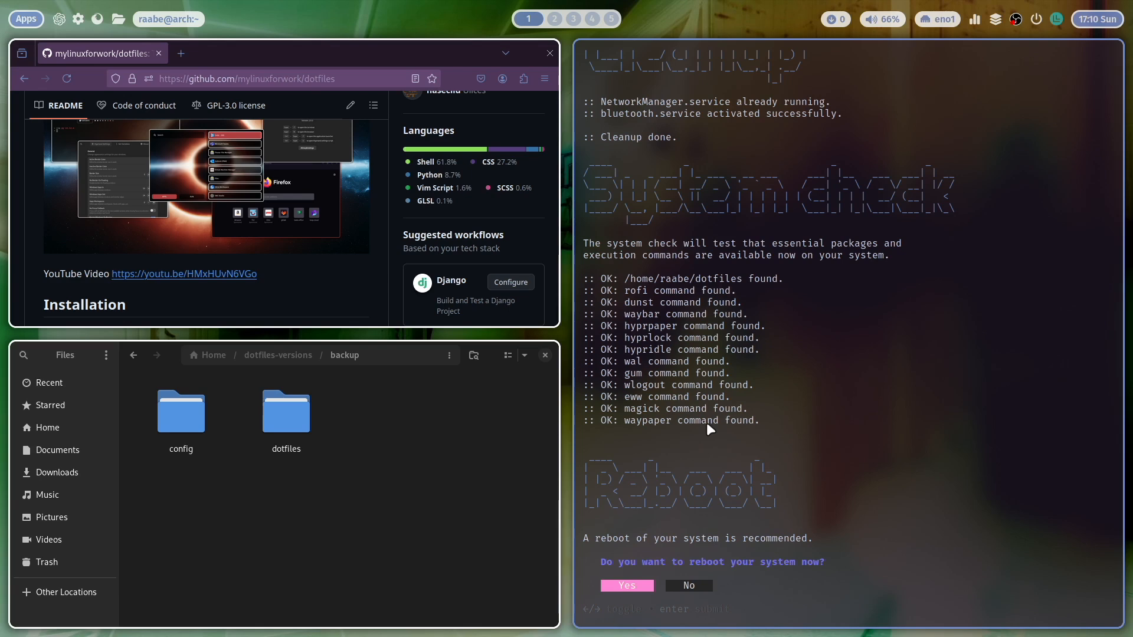
pyautogui.click(687, 586)
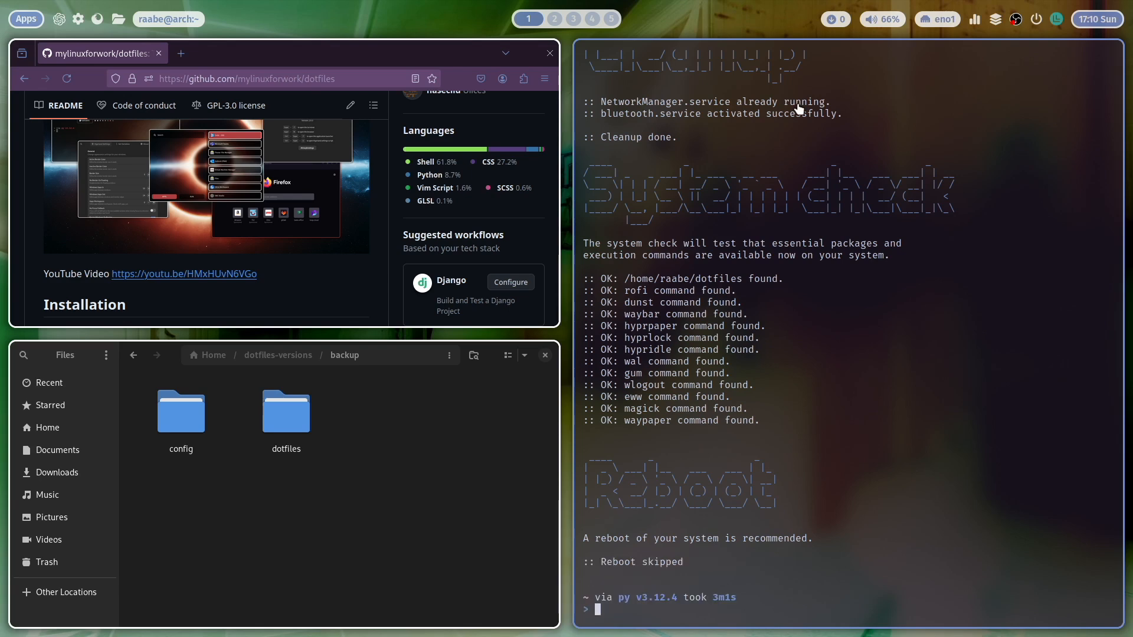